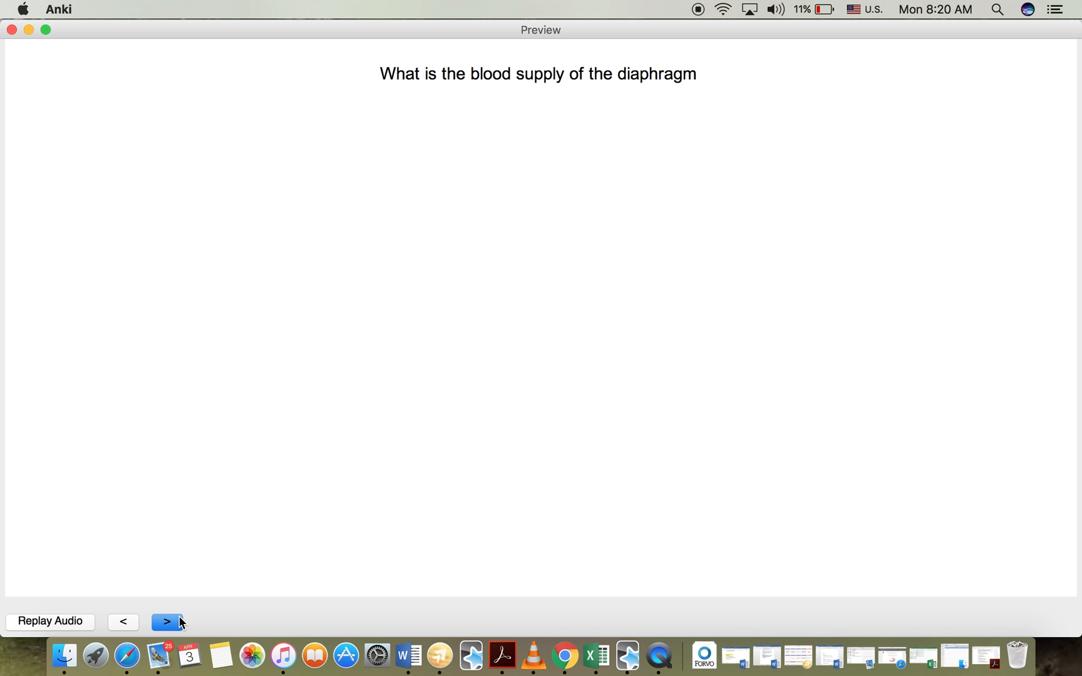
# - Flip the diaphragm blood supply card to show the phrenic and musculophrenic arteries answer
pyautogui.click(166, 622)
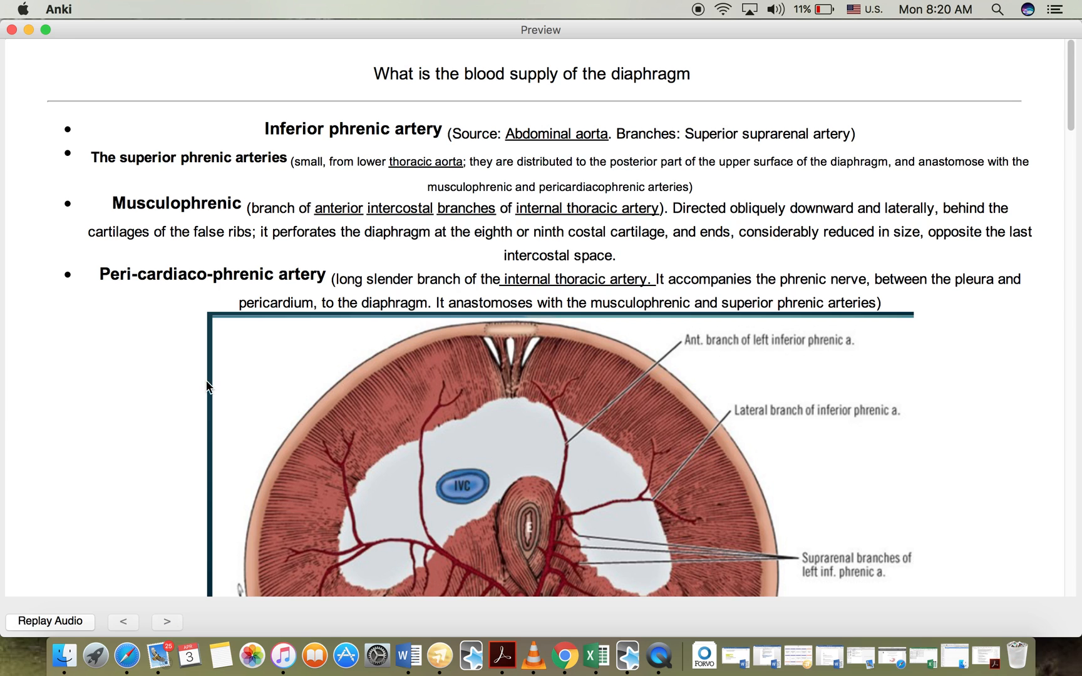
pyautogui.moveTo(60, 131)
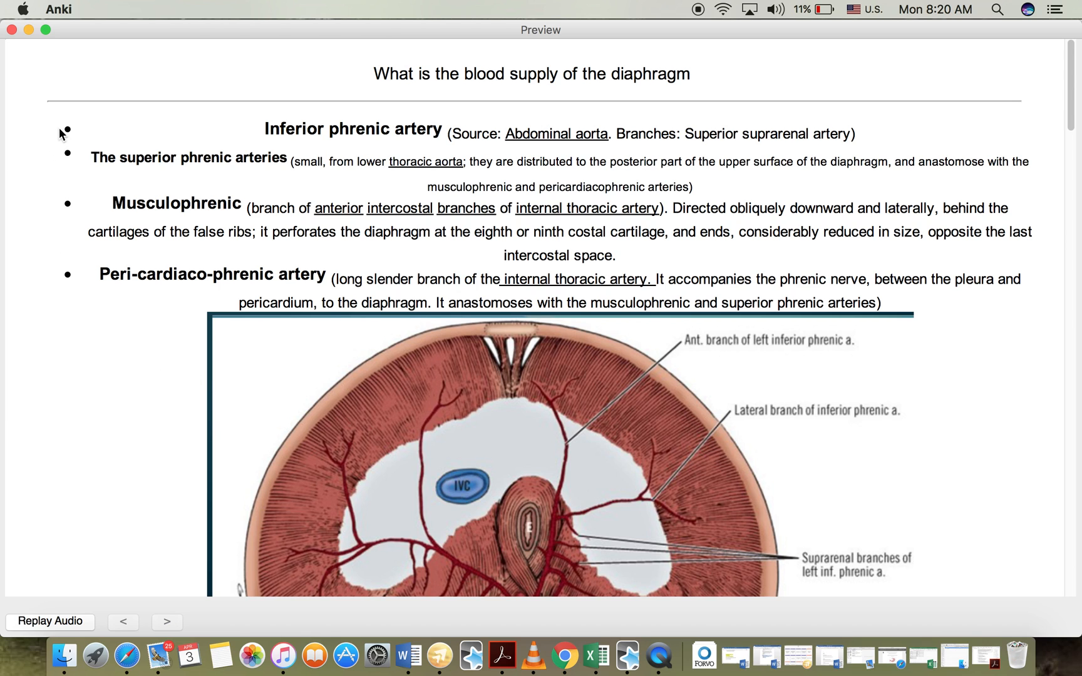
pyautogui.moveTo(1077, 95)
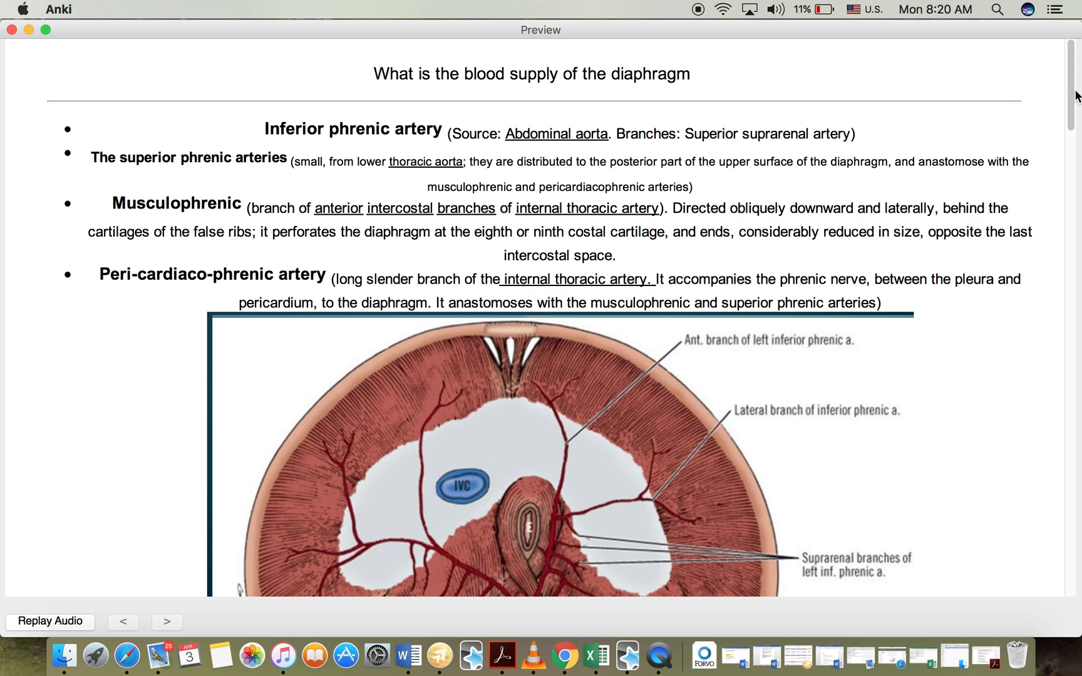
# - Scroll down the answer to Figure 22.15, Major Arteries of the Trunk
pyautogui.scroll(-3)
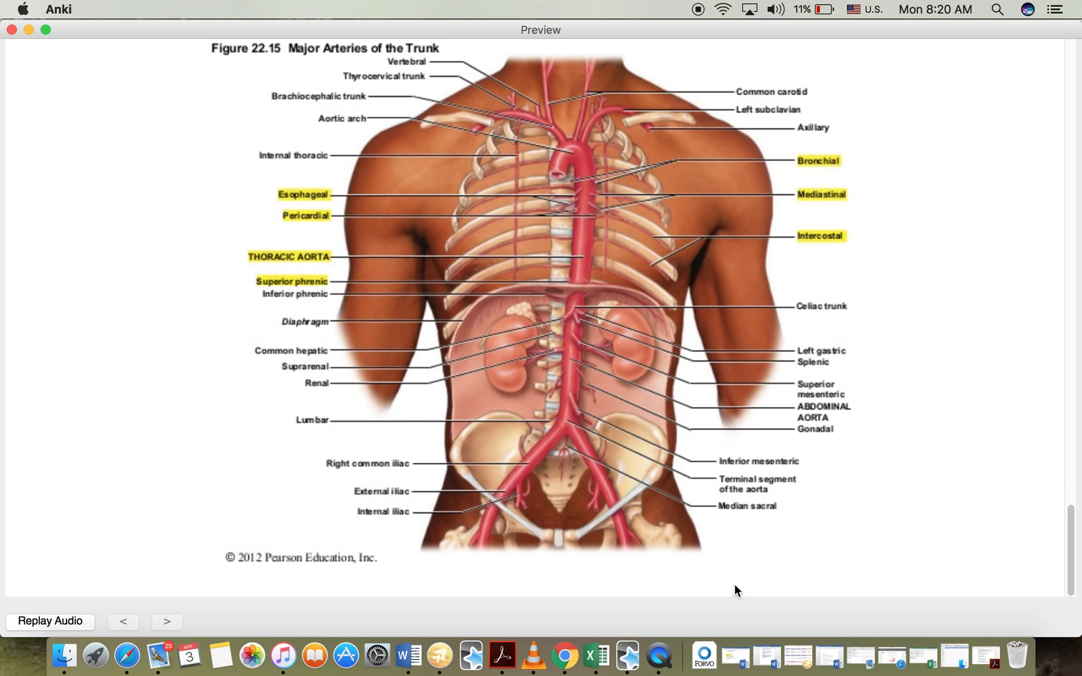
pyautogui.moveTo(580, 402)
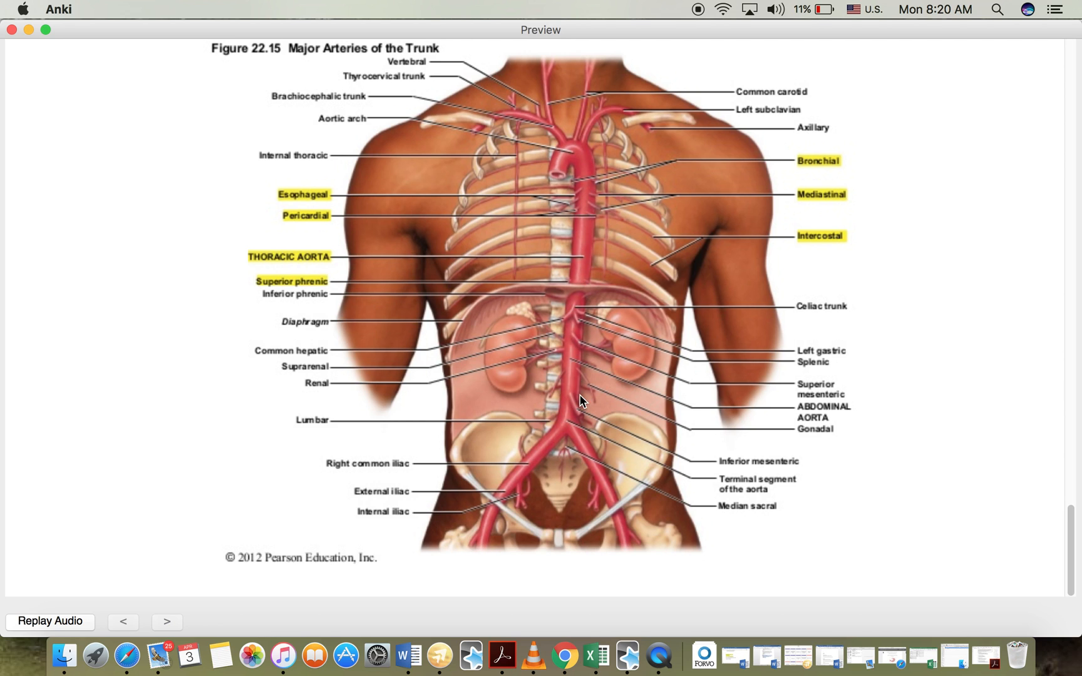
pyautogui.moveTo(571, 279)
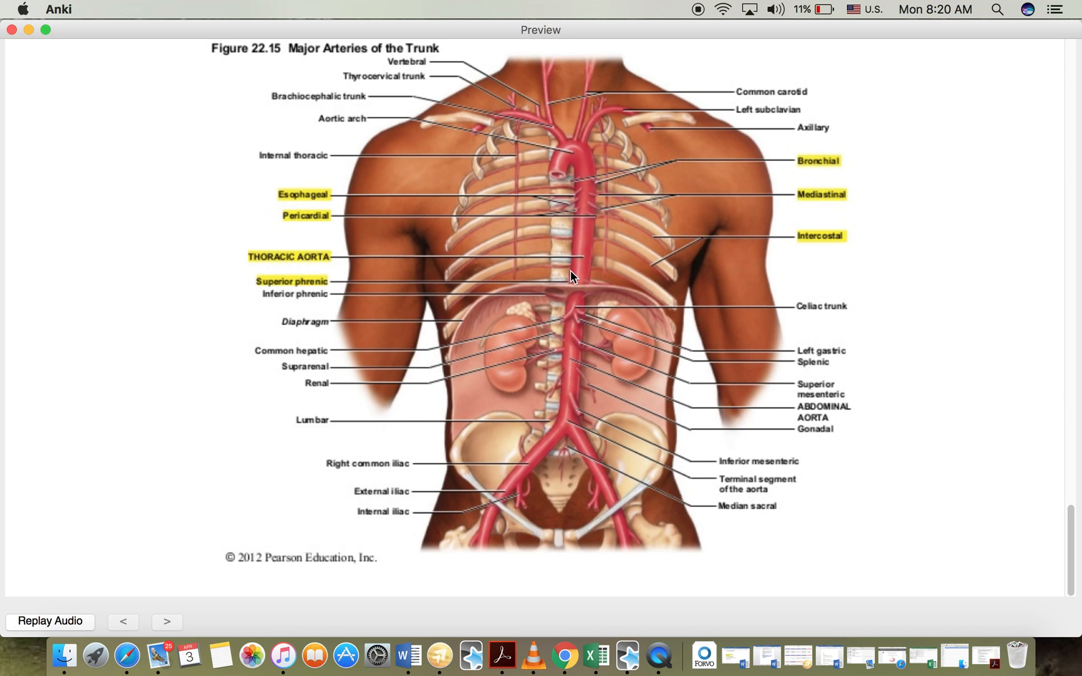
pyautogui.moveTo(583, 283)
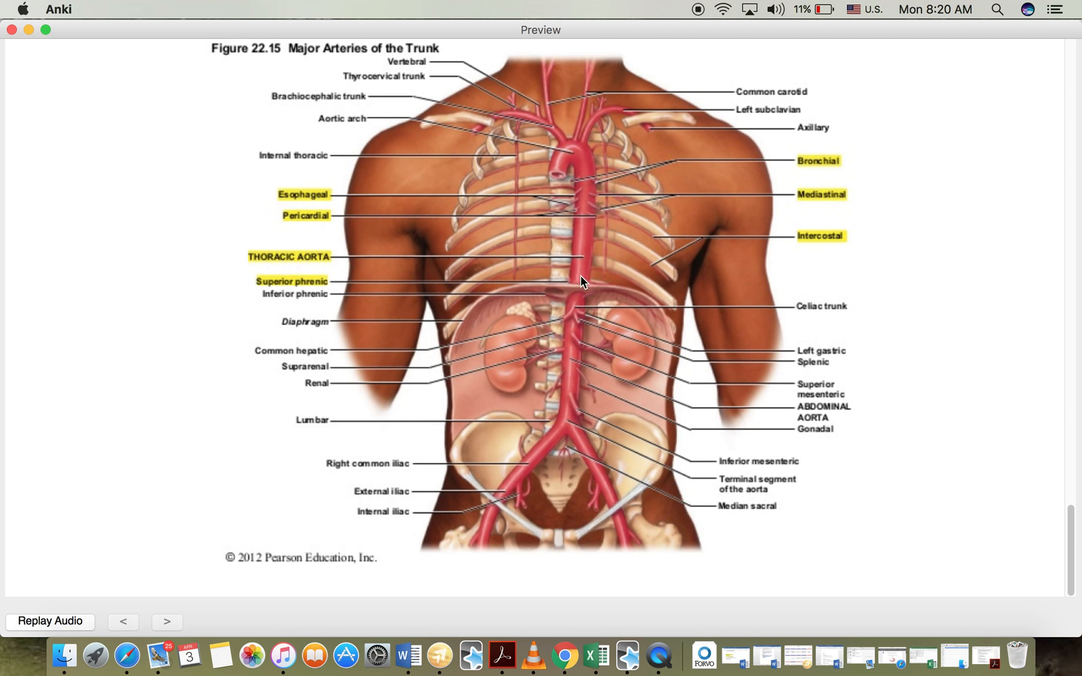
pyautogui.moveTo(534, 286)
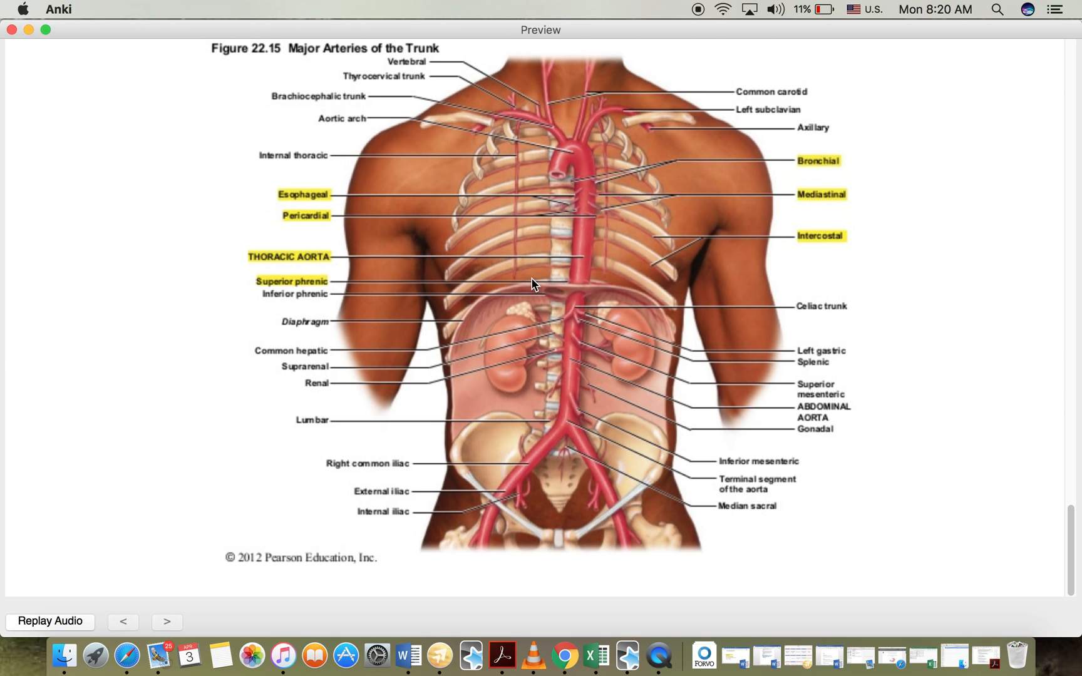
pyautogui.moveTo(320, 286)
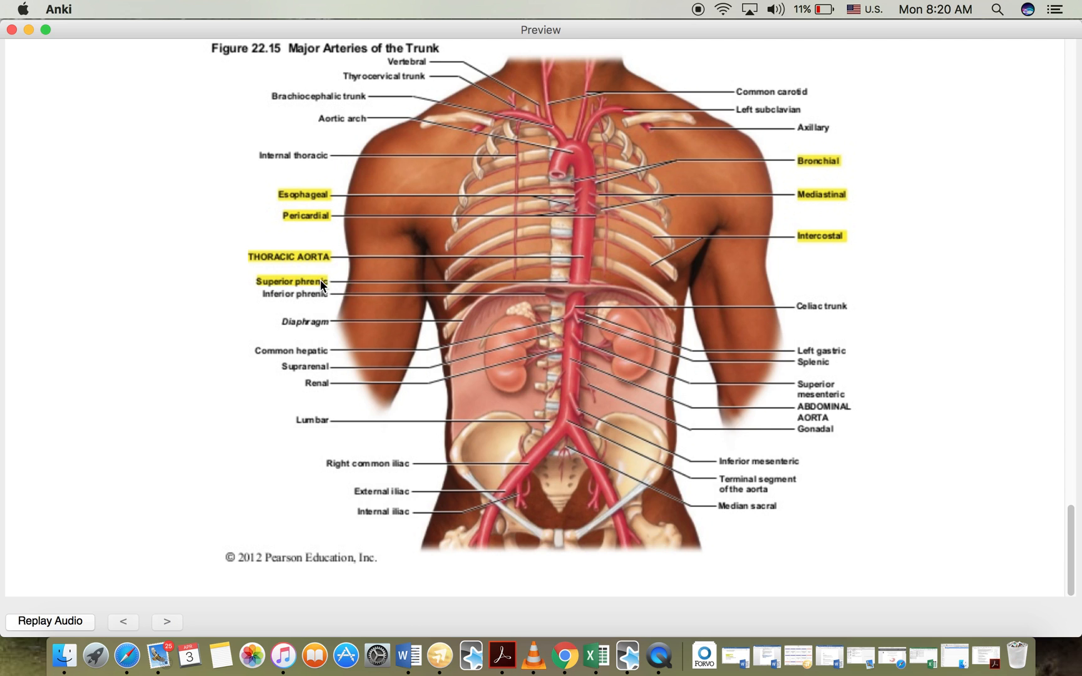
pyautogui.moveTo(514, 309)
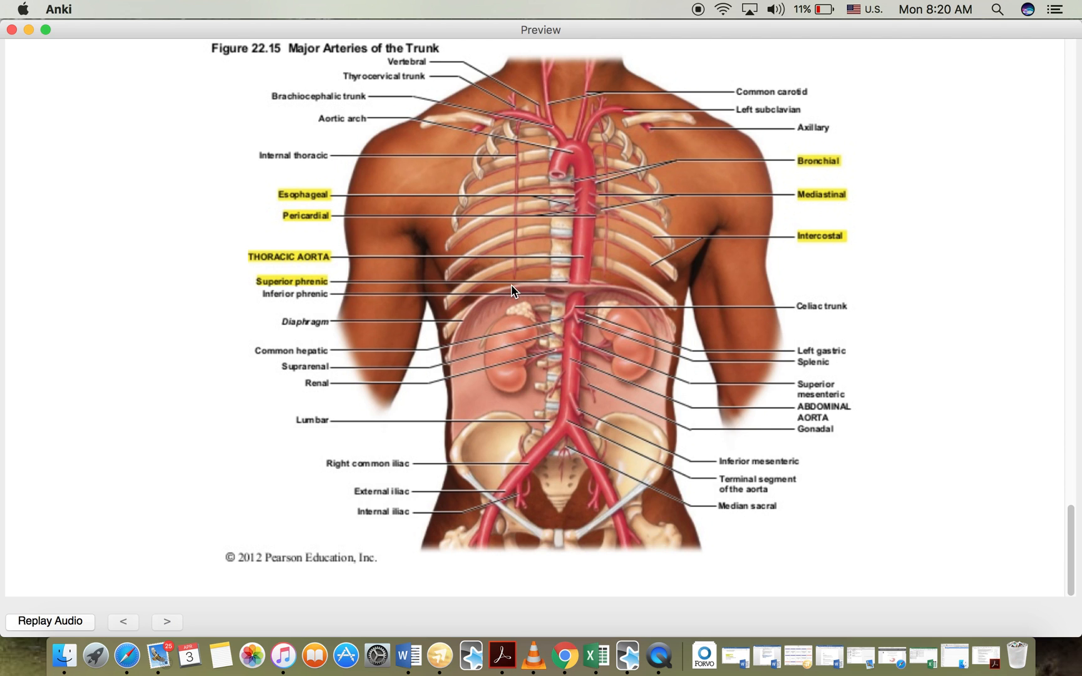
pyautogui.moveTo(562, 301)
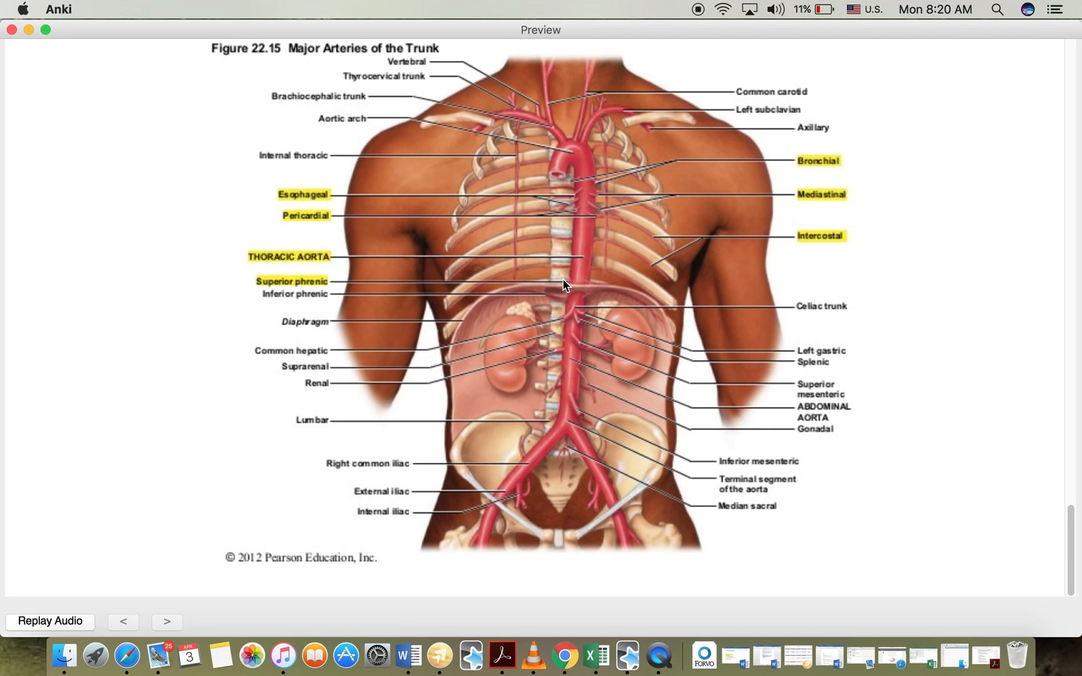
pyautogui.moveTo(572, 285)
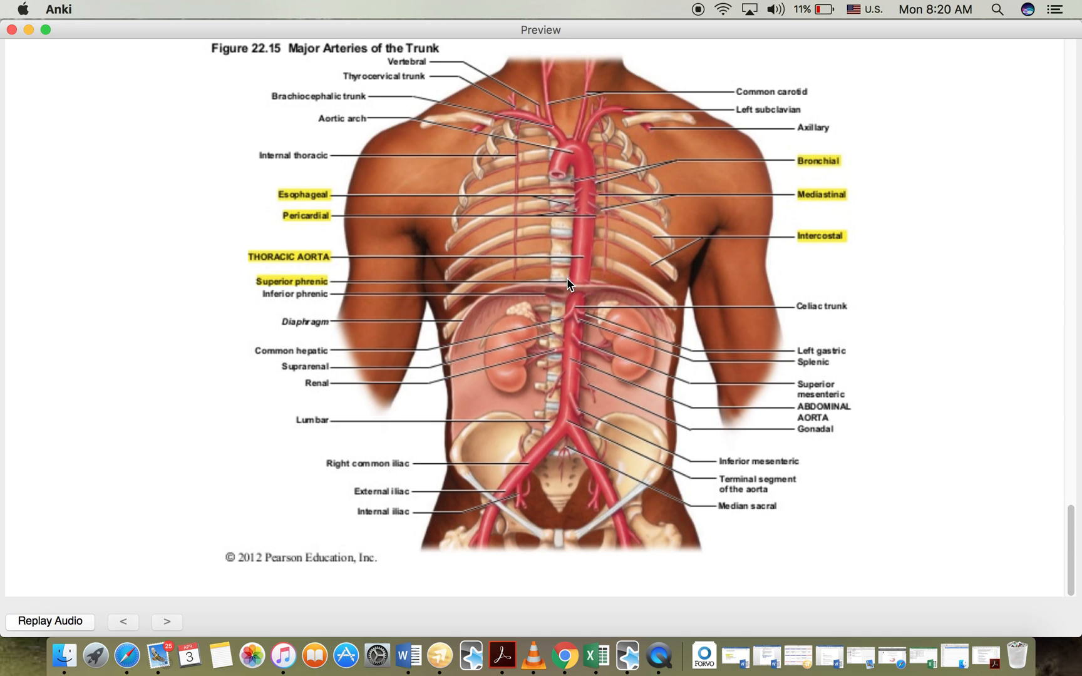
pyautogui.moveTo(565, 288)
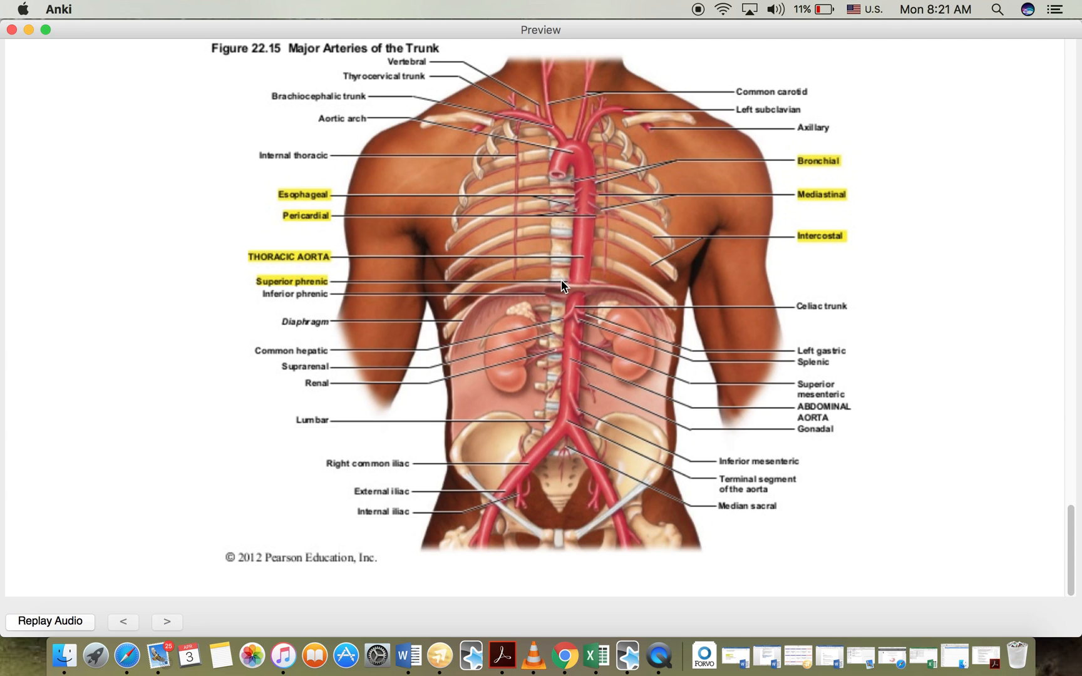
pyautogui.moveTo(548, 289)
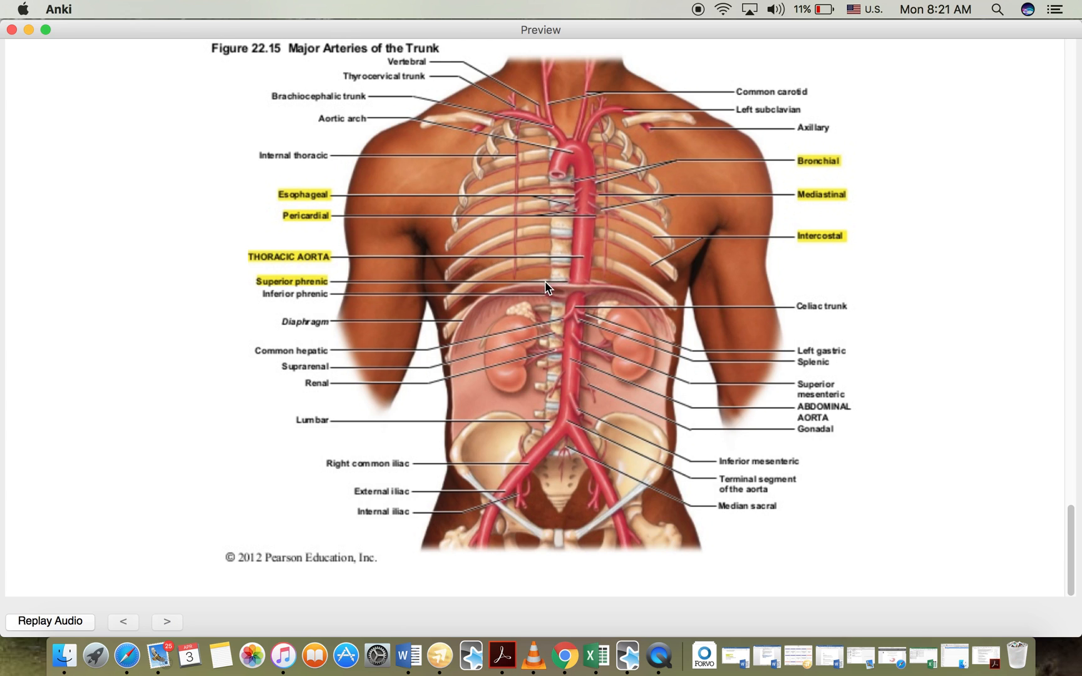
pyautogui.moveTo(563, 287)
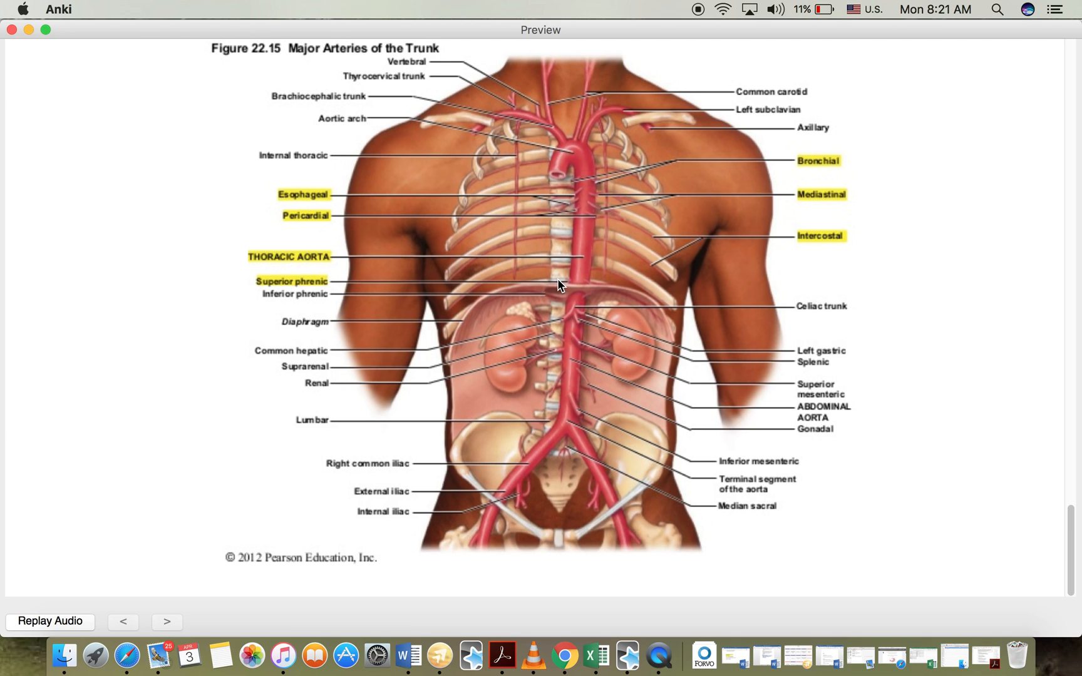
pyautogui.moveTo(280, 298)
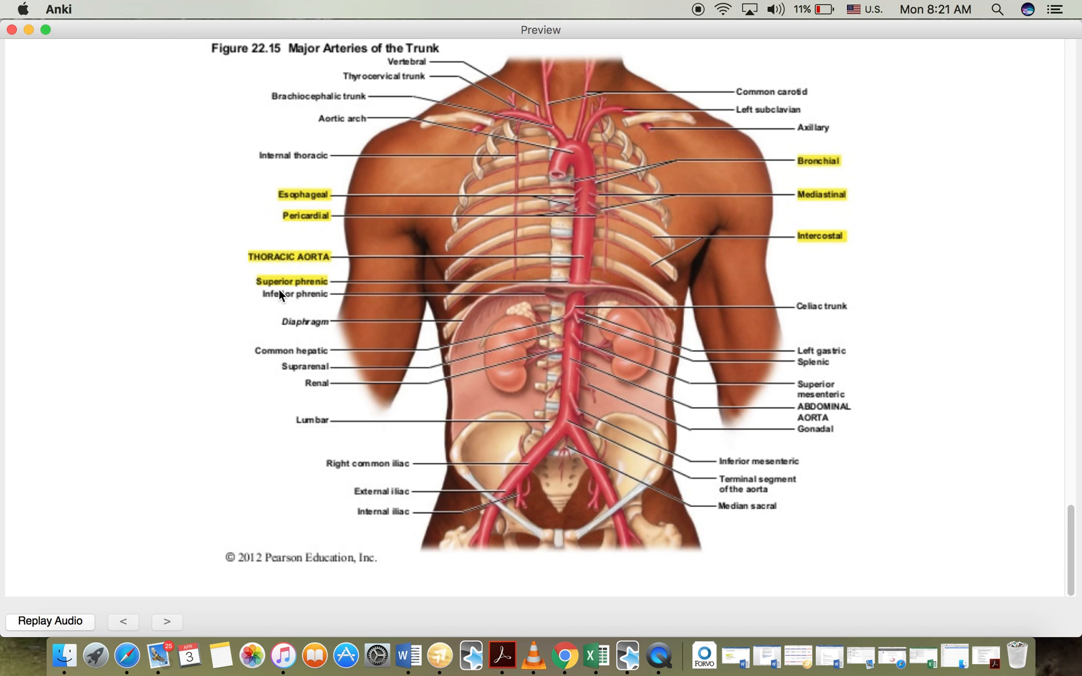
pyautogui.moveTo(324, 290)
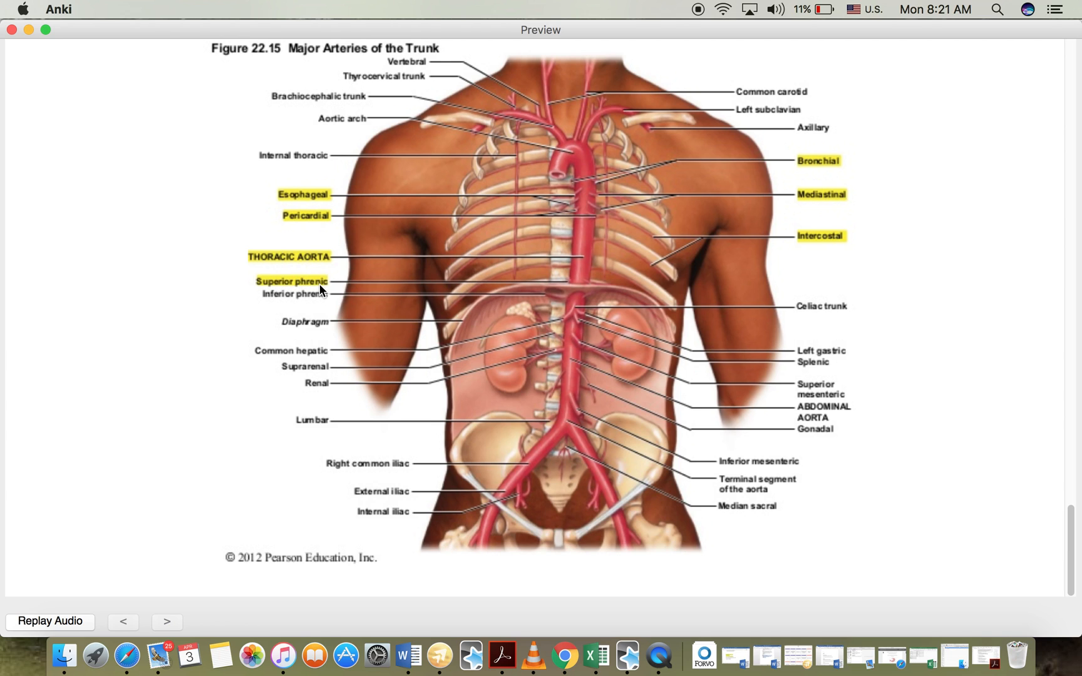
pyautogui.moveTo(557, 310)
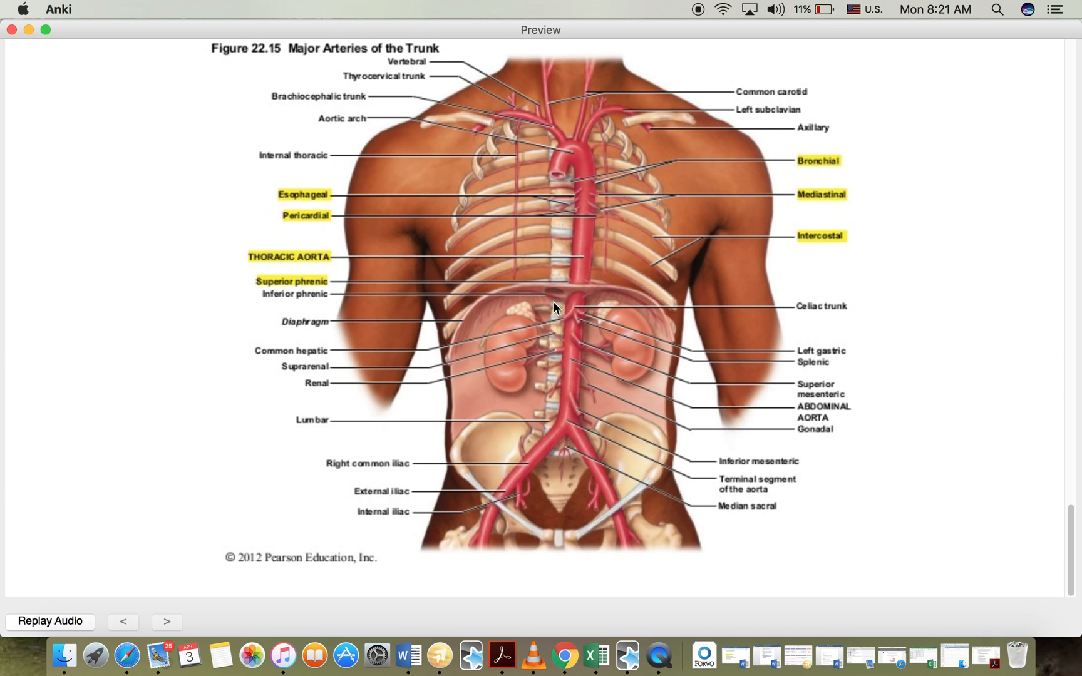
pyautogui.moveTo(536, 323)
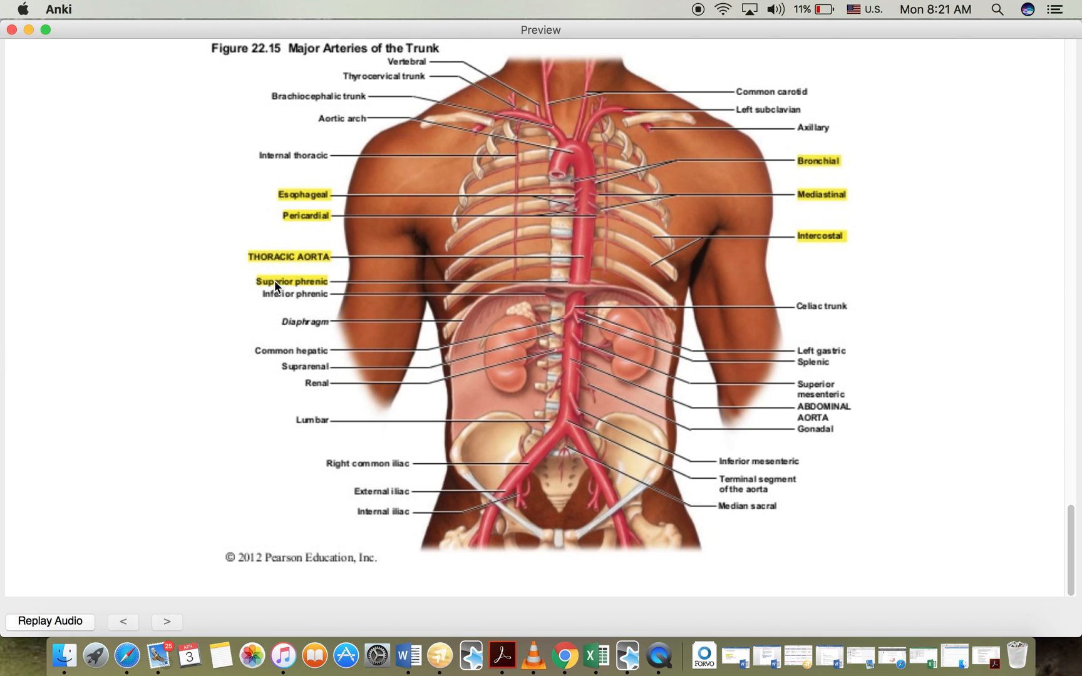
pyautogui.moveTo(568, 308)
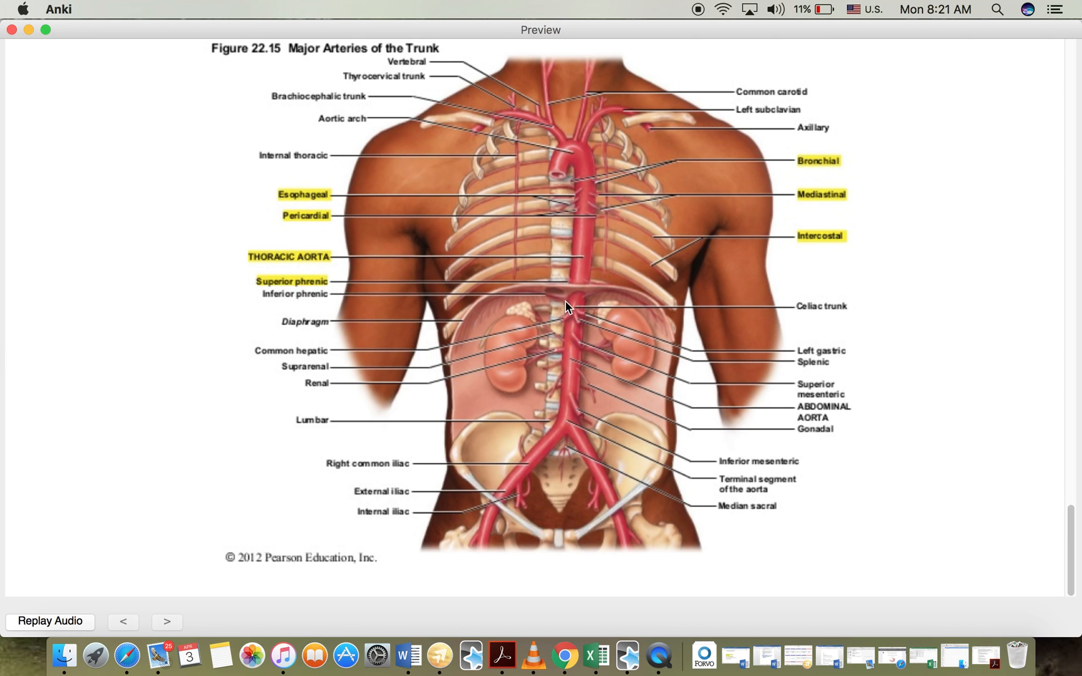
pyautogui.moveTo(588, 307)
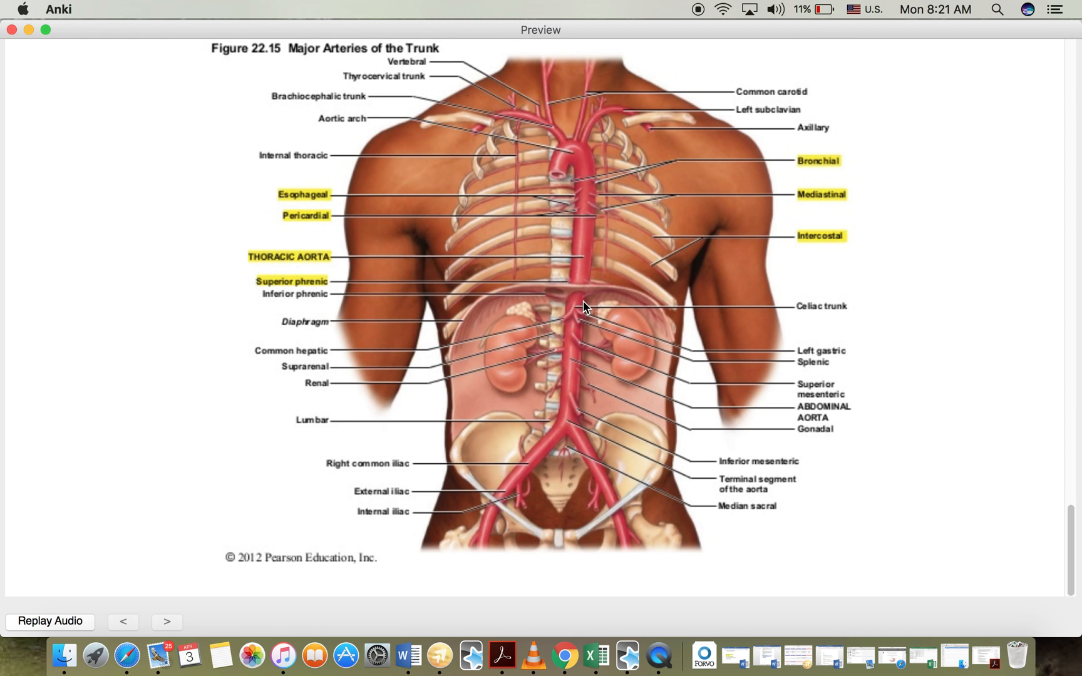
pyautogui.moveTo(1074, 534)
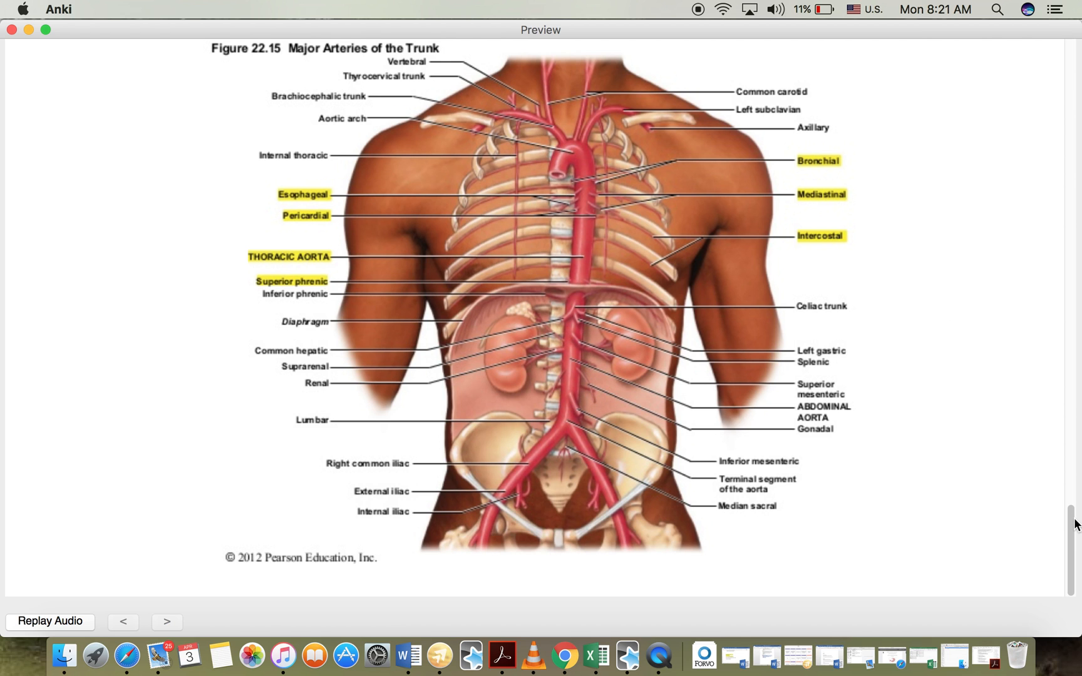
# - Scroll to the diaphragm figure showing the left inferior phrenic artery branches
pyautogui.scroll(-3)
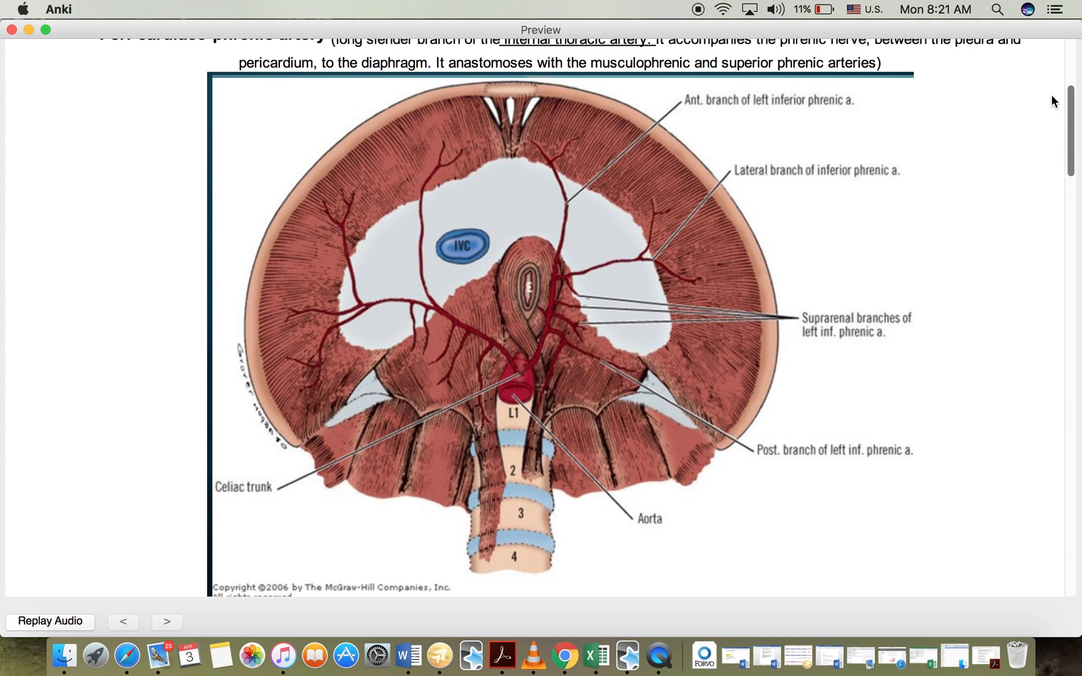
pyautogui.scroll(-3)
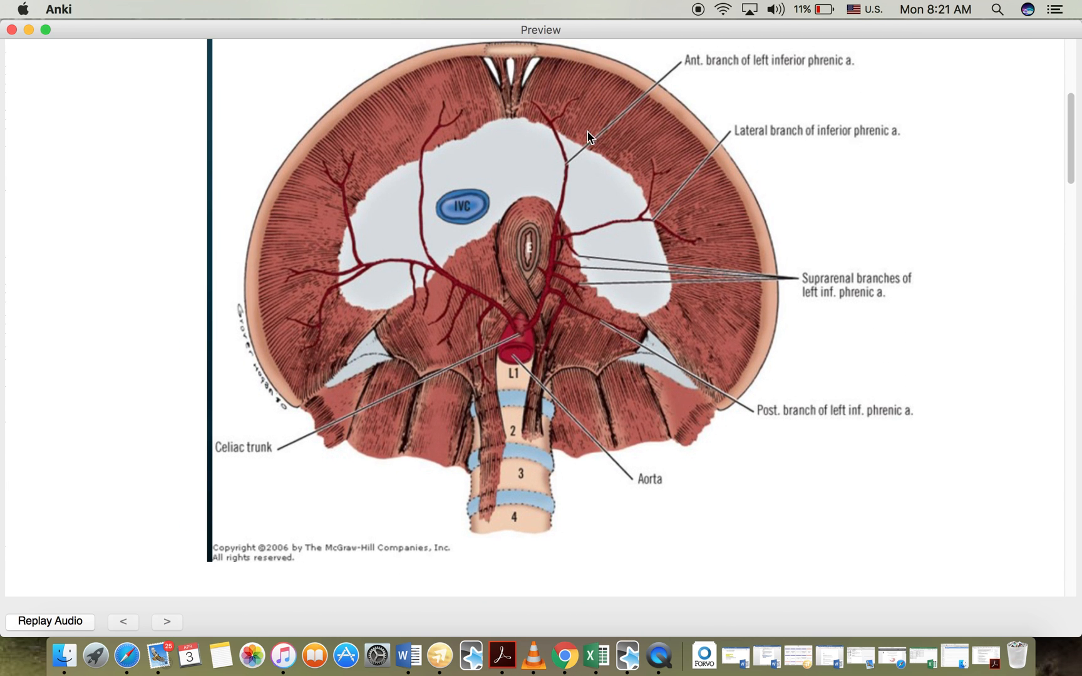
pyautogui.moveTo(578, 320)
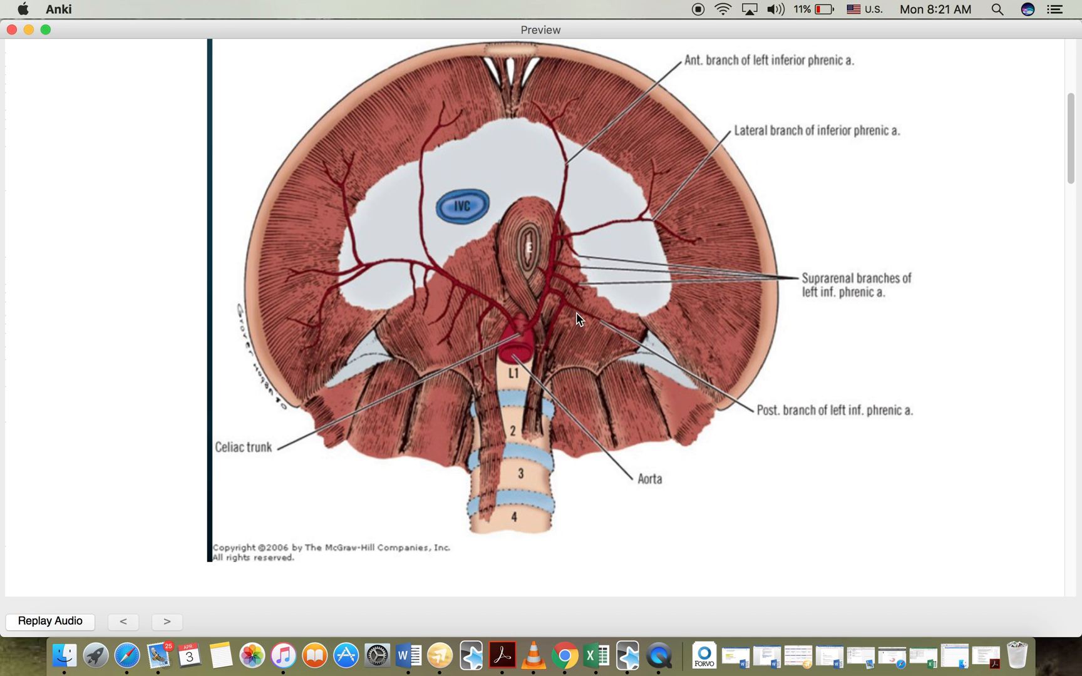
pyautogui.moveTo(1072, 138)
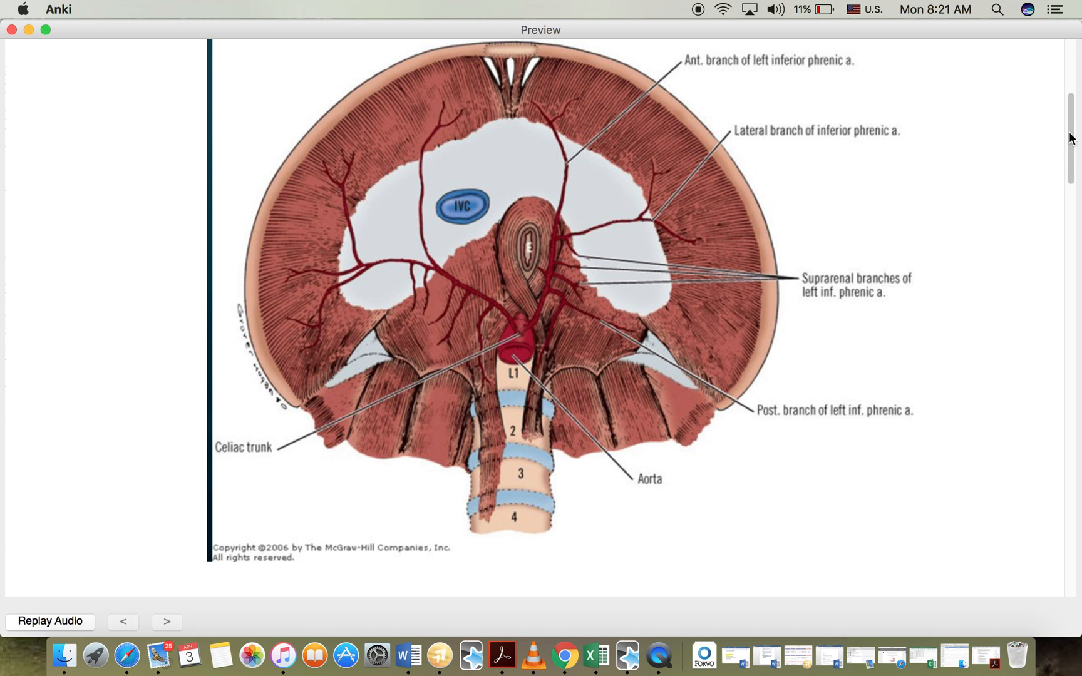
pyautogui.scroll(-3)
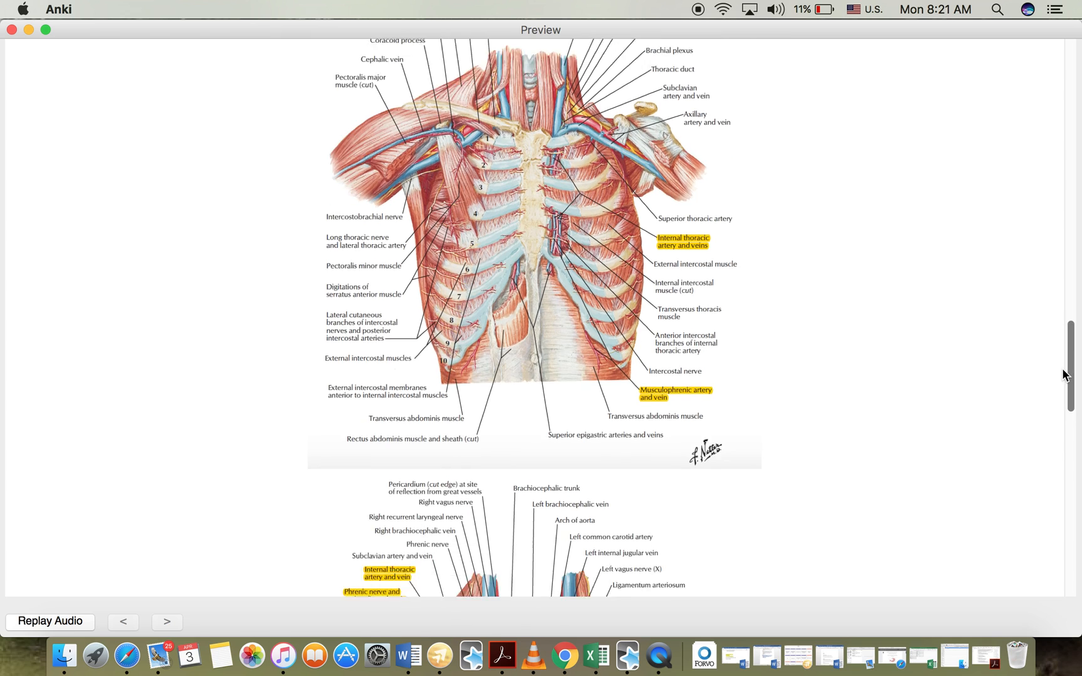
pyautogui.scroll(-3)
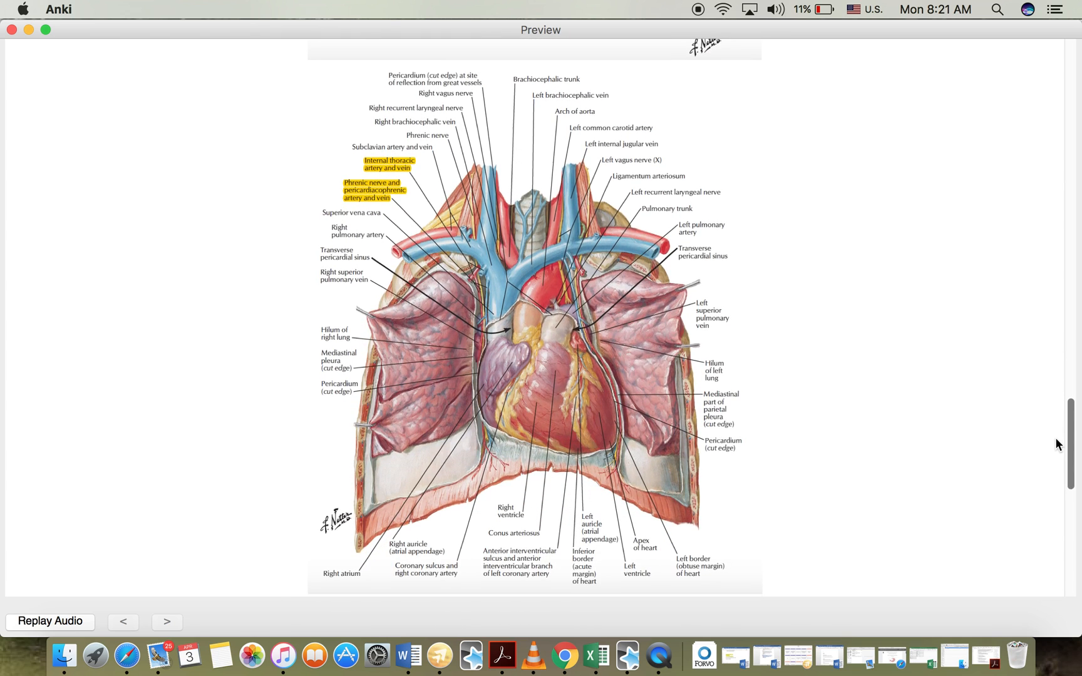
pyautogui.scroll(-3)
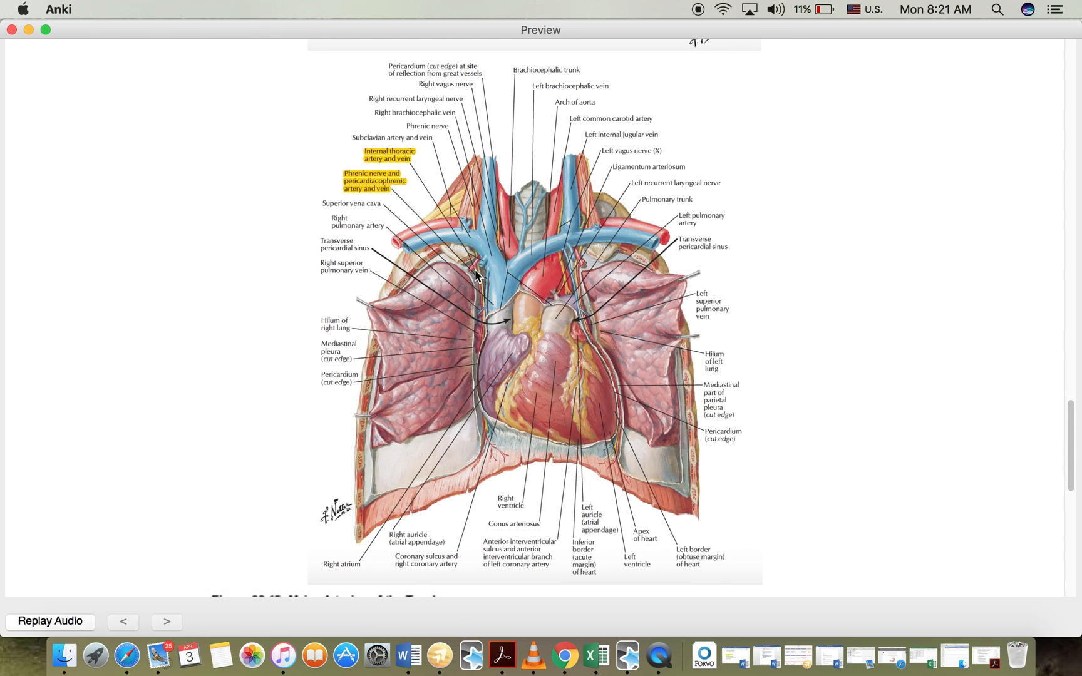
pyautogui.moveTo(478, 381)
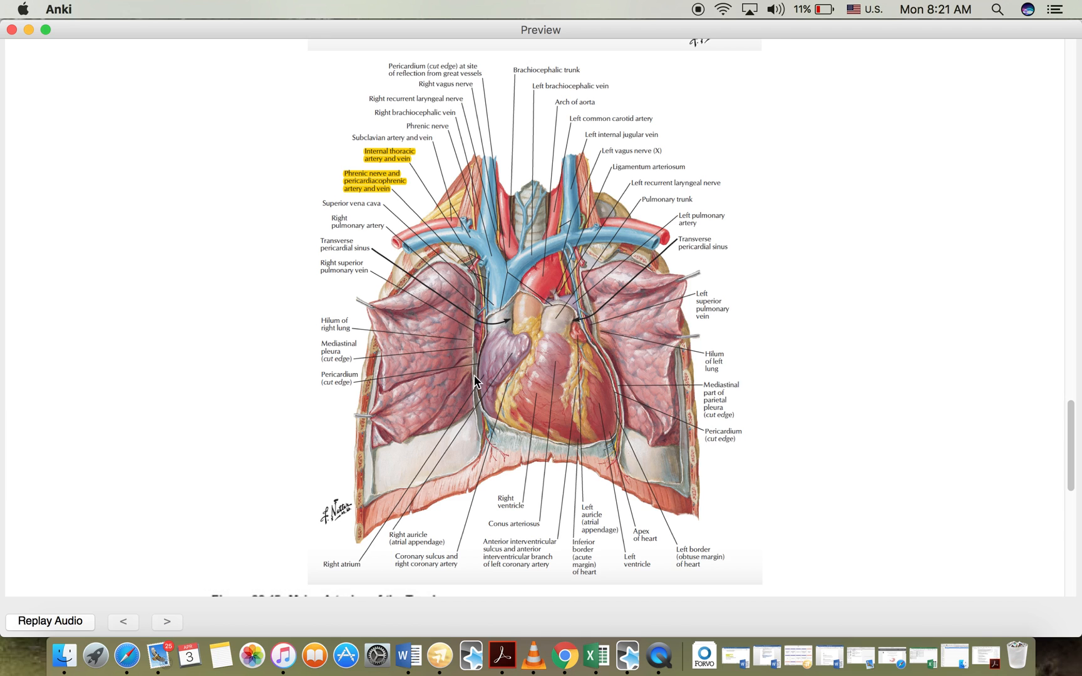
pyautogui.moveTo(1071, 422)
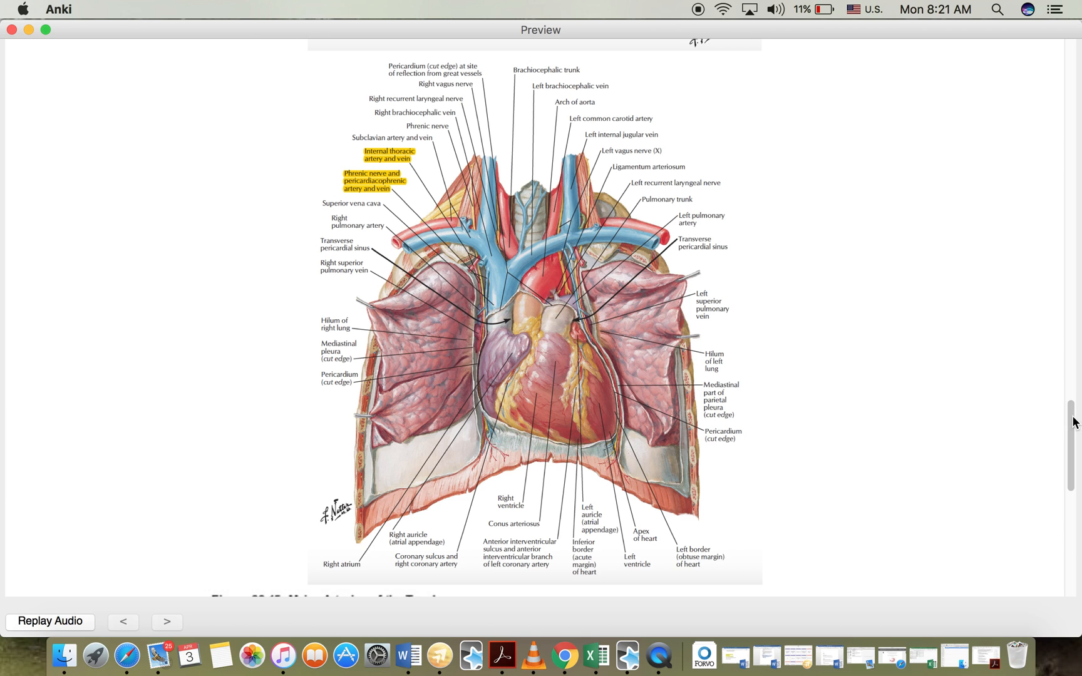
pyautogui.moveTo(476, 270)
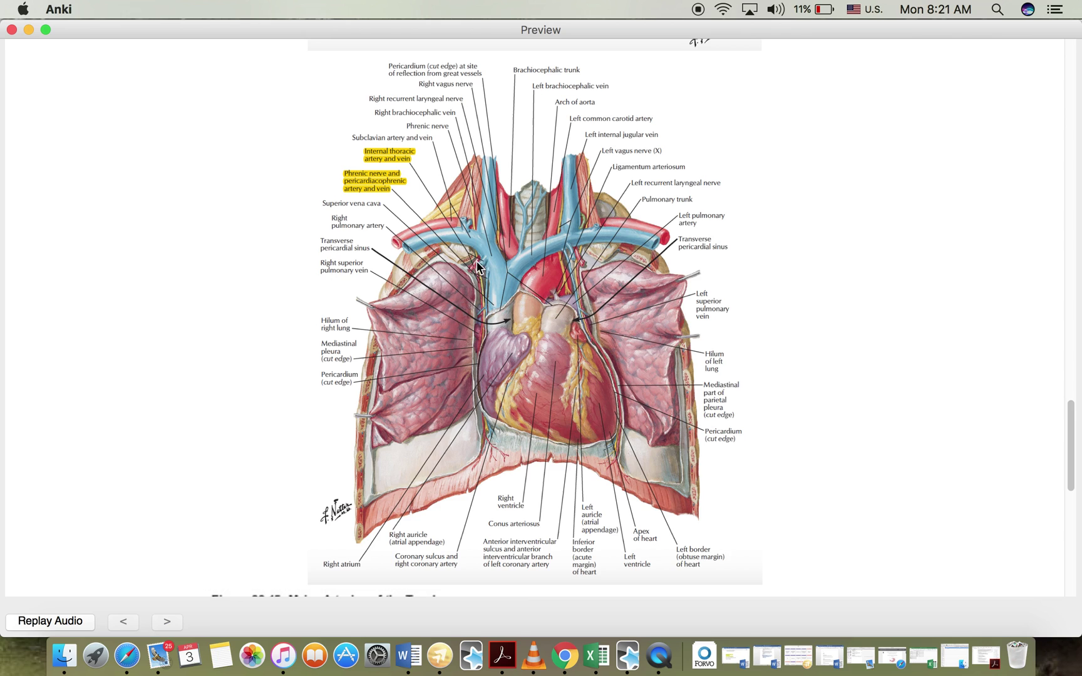
pyautogui.moveTo(505, 261)
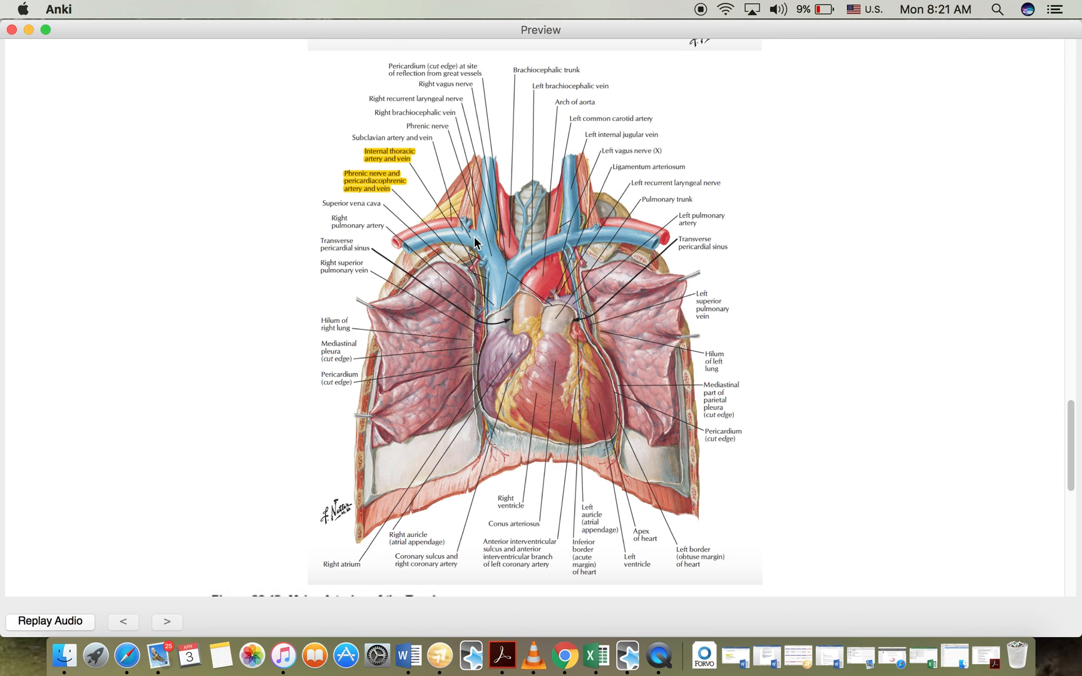
pyautogui.moveTo(510, 256)
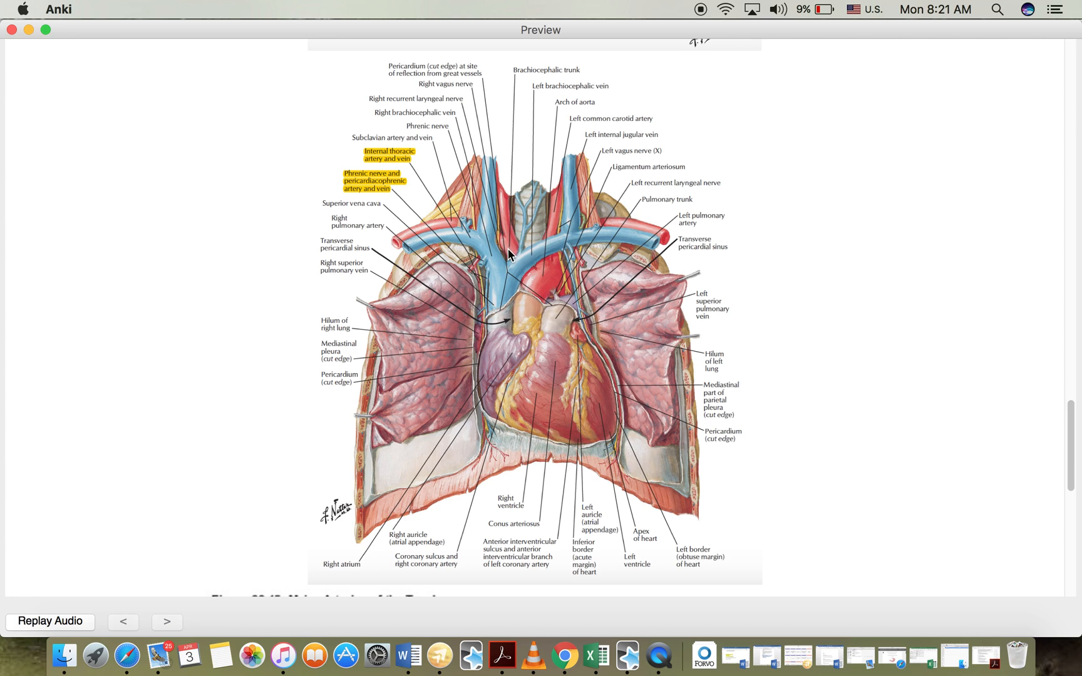
pyautogui.moveTo(539, 263)
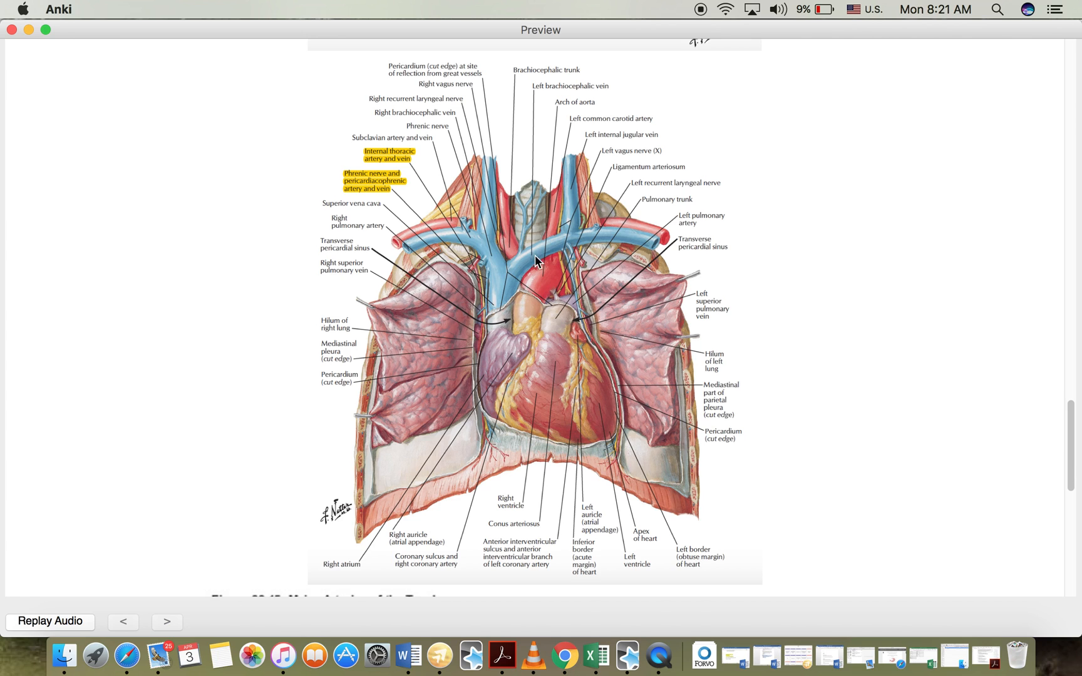
pyautogui.moveTo(567, 284)
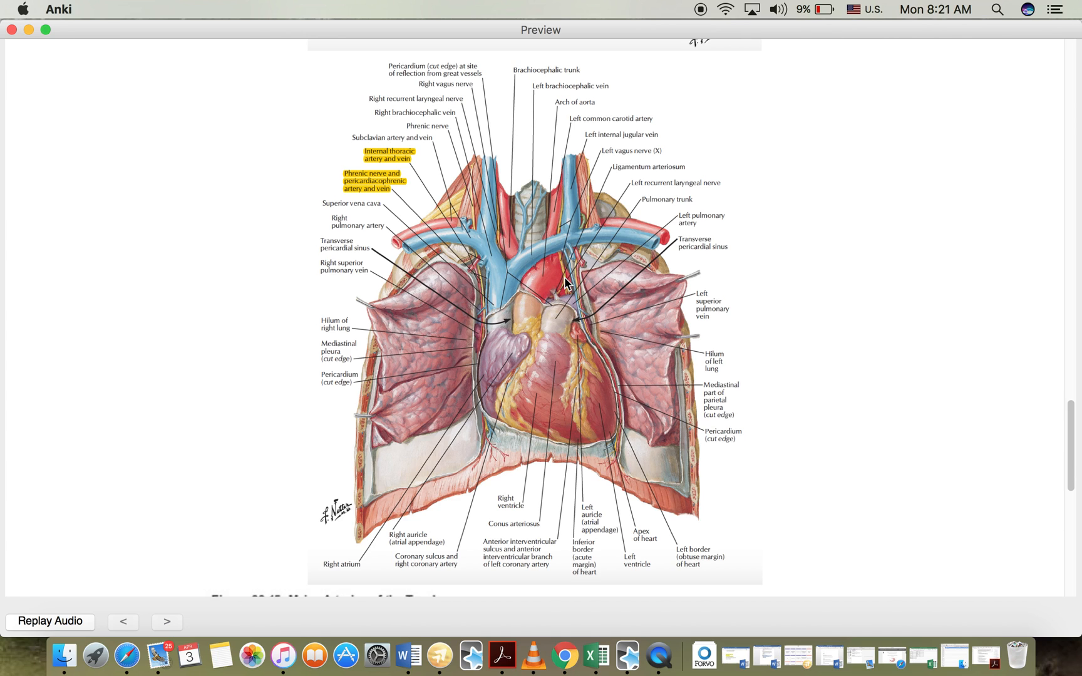
pyautogui.moveTo(519, 296)
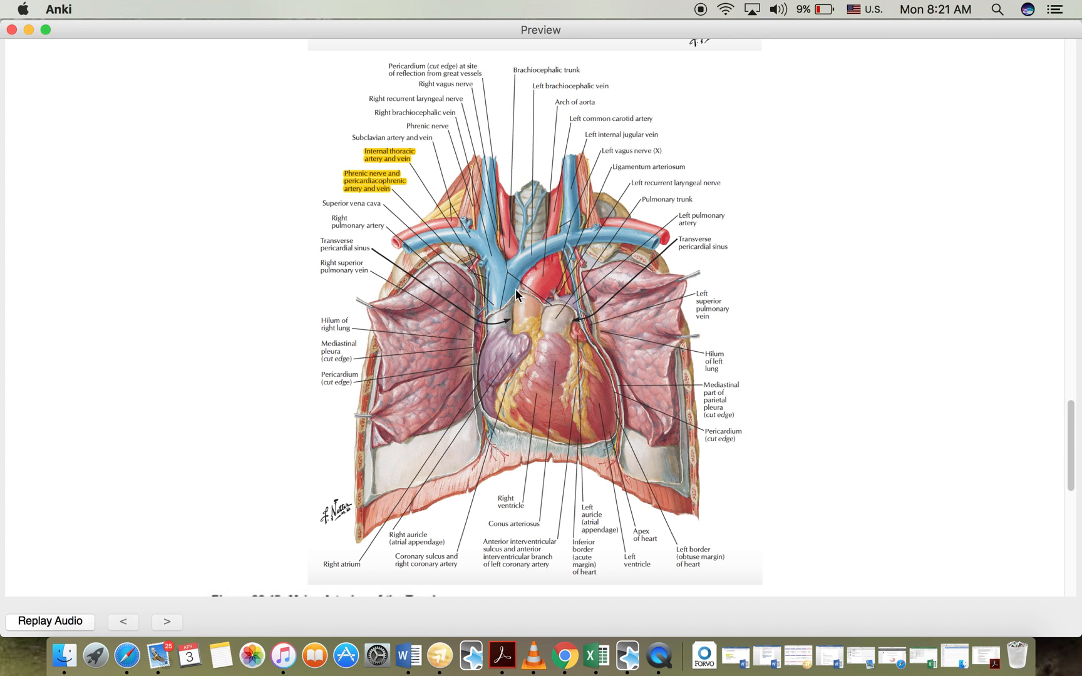
pyautogui.moveTo(503, 247)
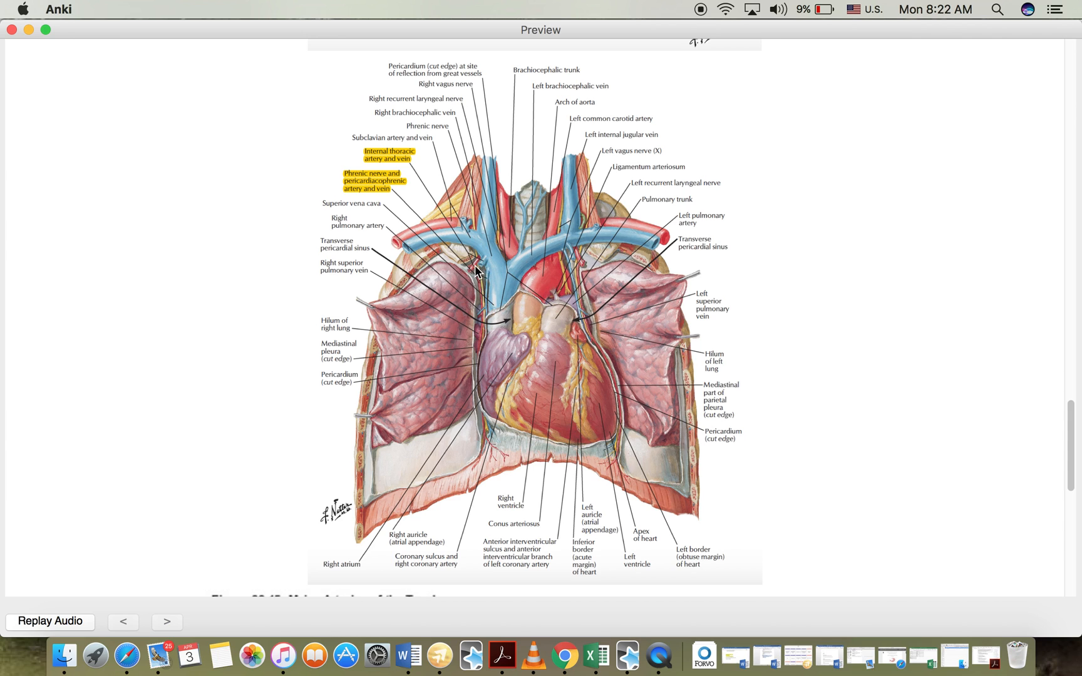
pyautogui.moveTo(479, 277)
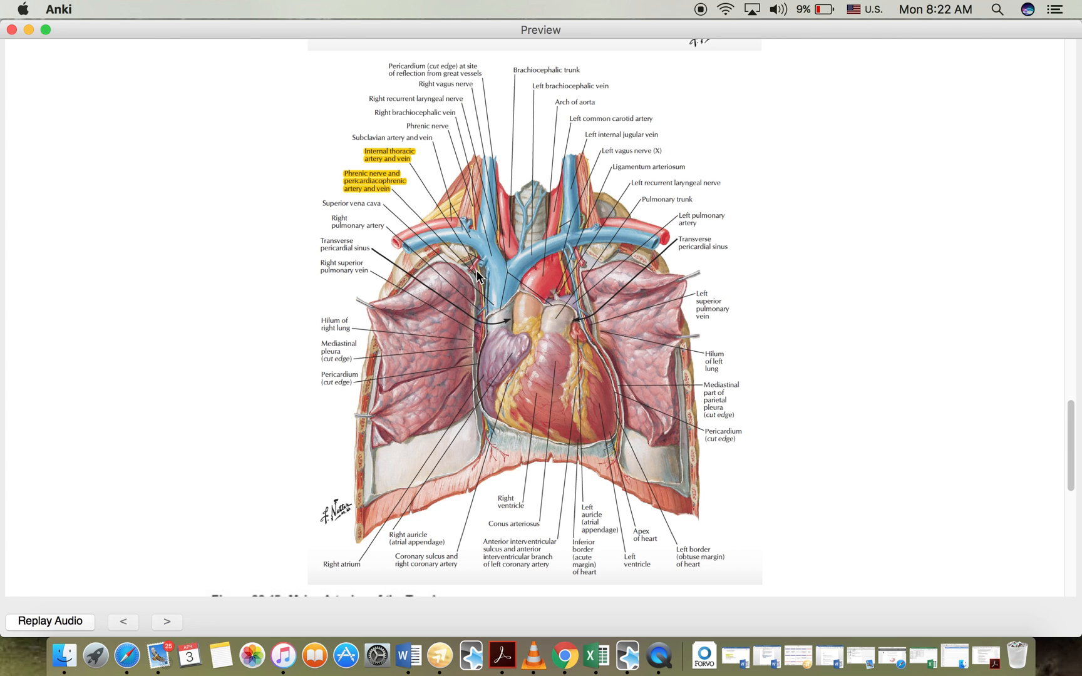
pyautogui.moveTo(479, 392)
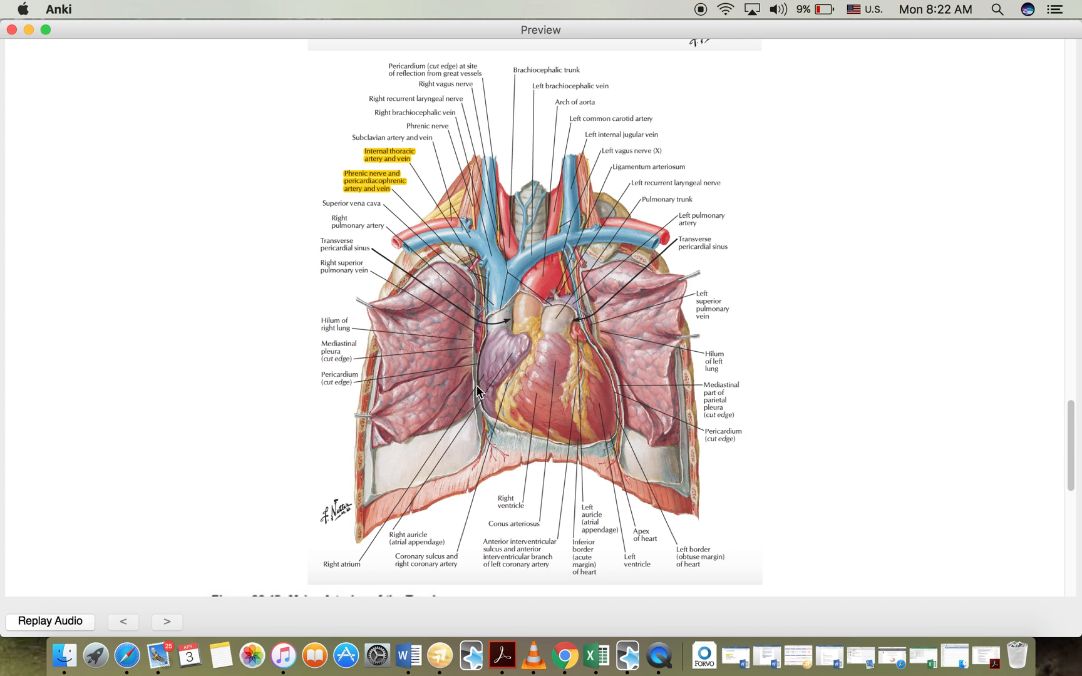
pyautogui.moveTo(471, 345)
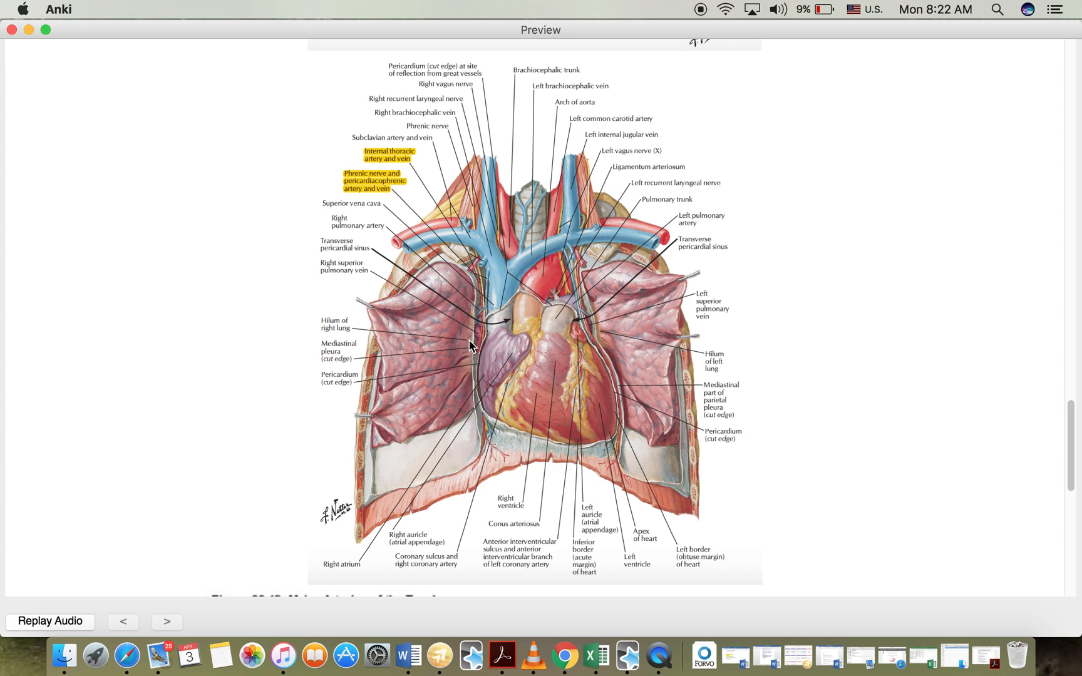
pyautogui.moveTo(486, 426)
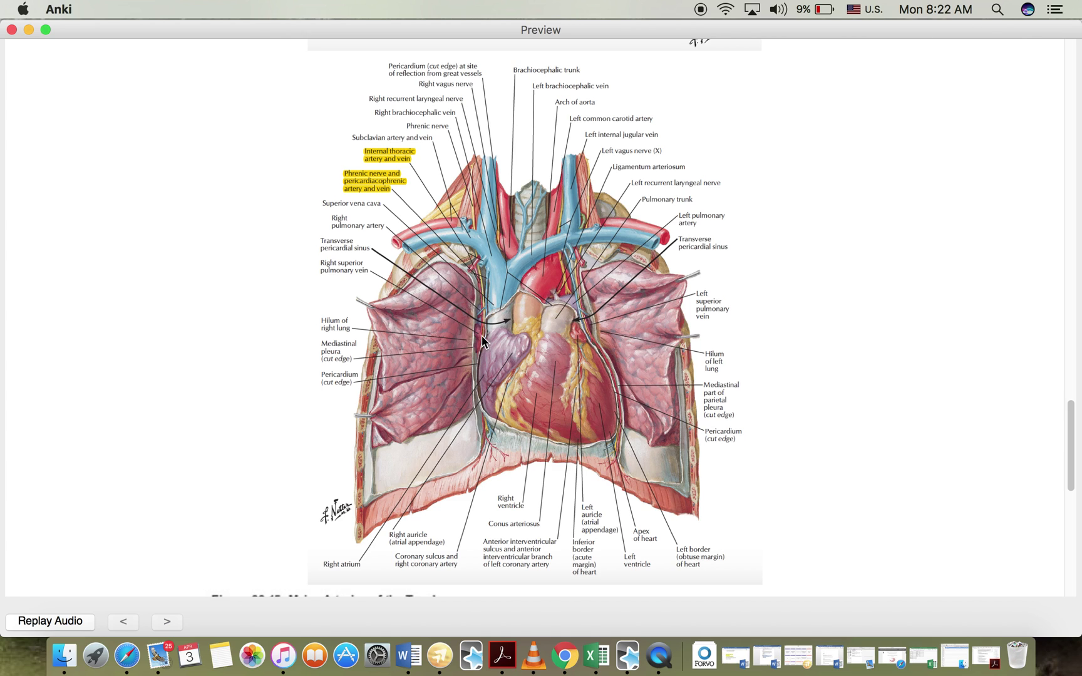
pyautogui.moveTo(514, 467)
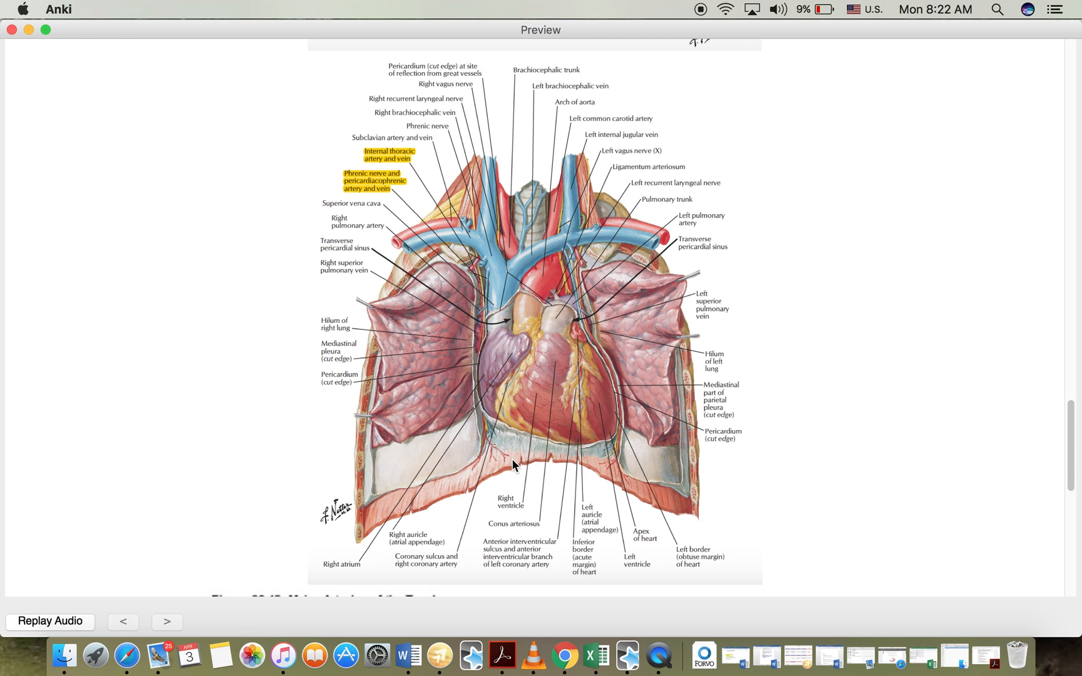
pyautogui.moveTo(666, 156)
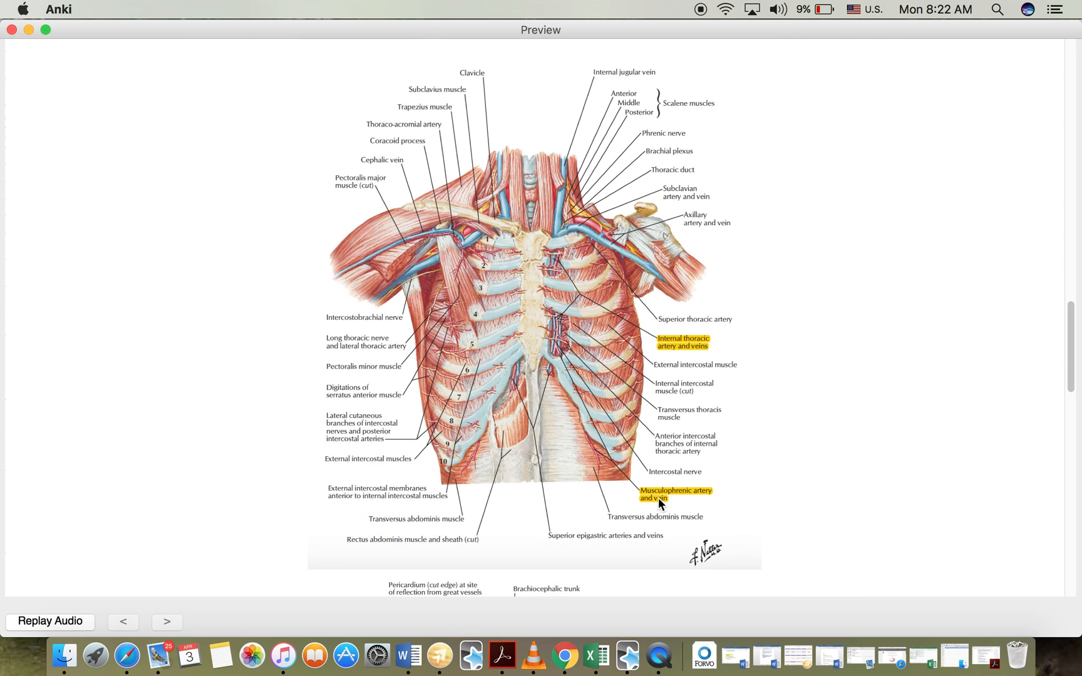
pyautogui.moveTo(749, 383)
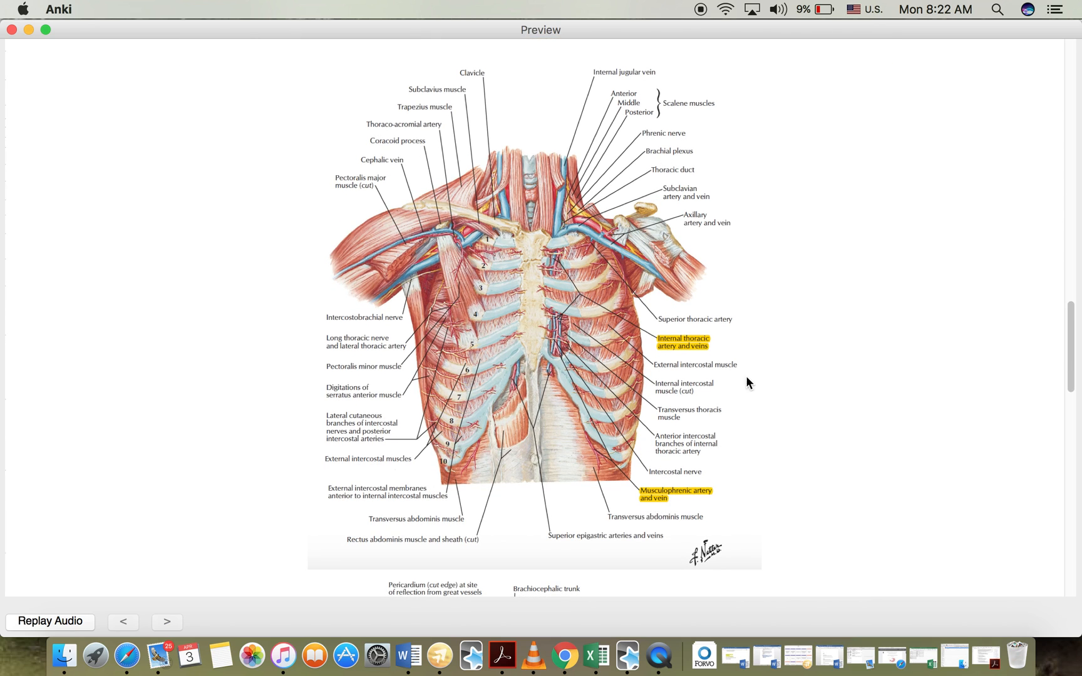
pyautogui.moveTo(724, 338)
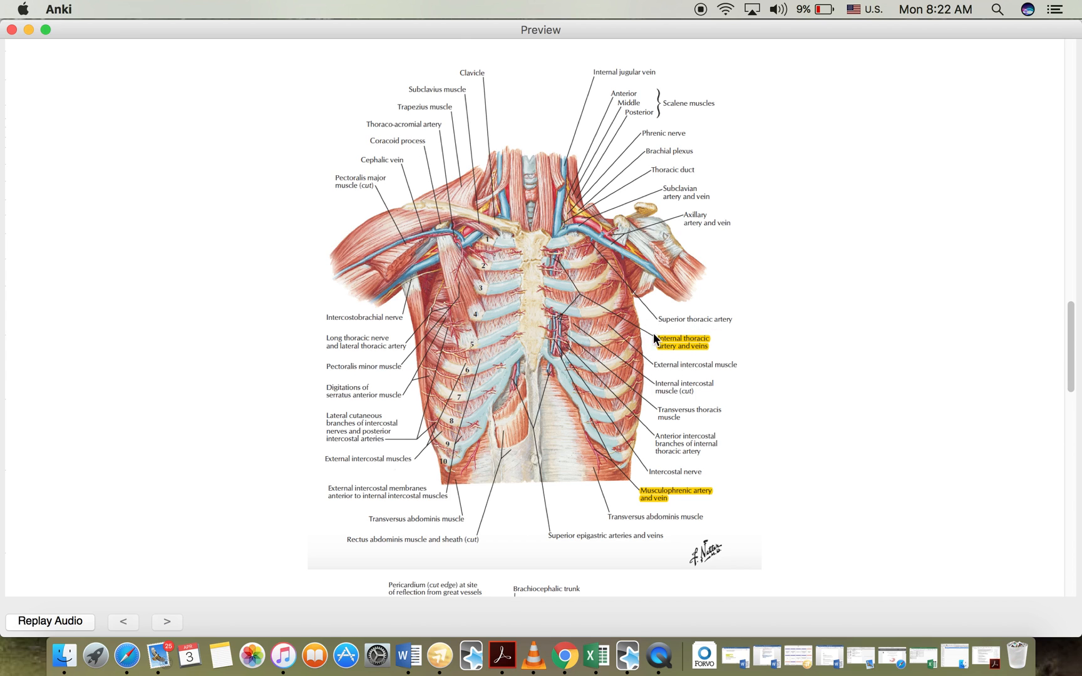
pyautogui.moveTo(680, 359)
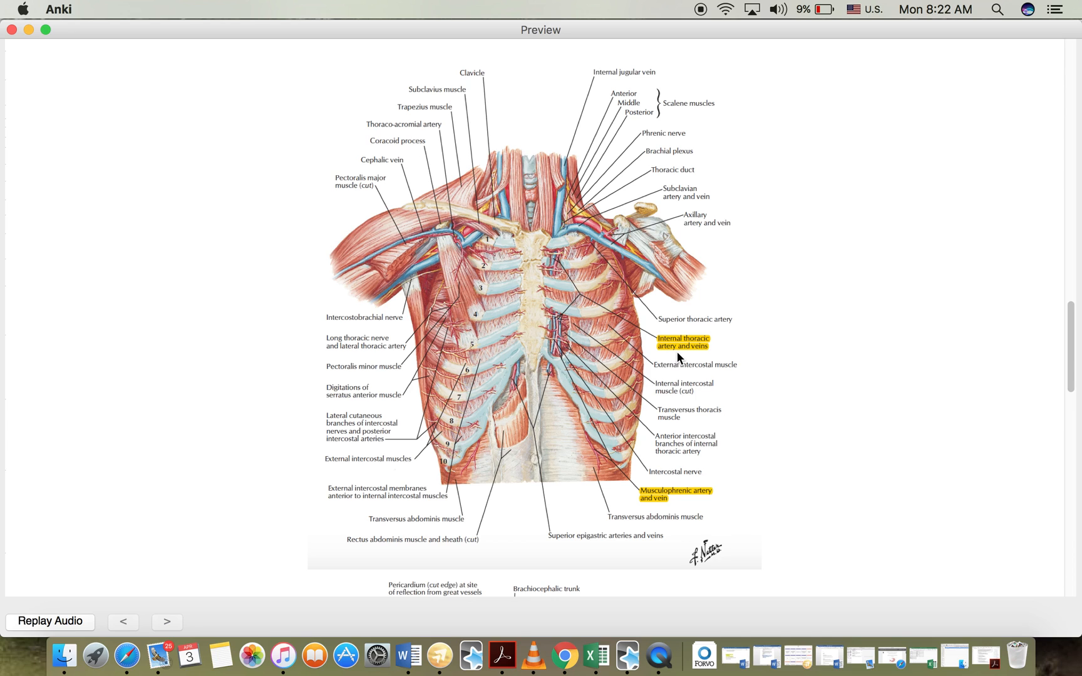
pyautogui.moveTo(663, 357)
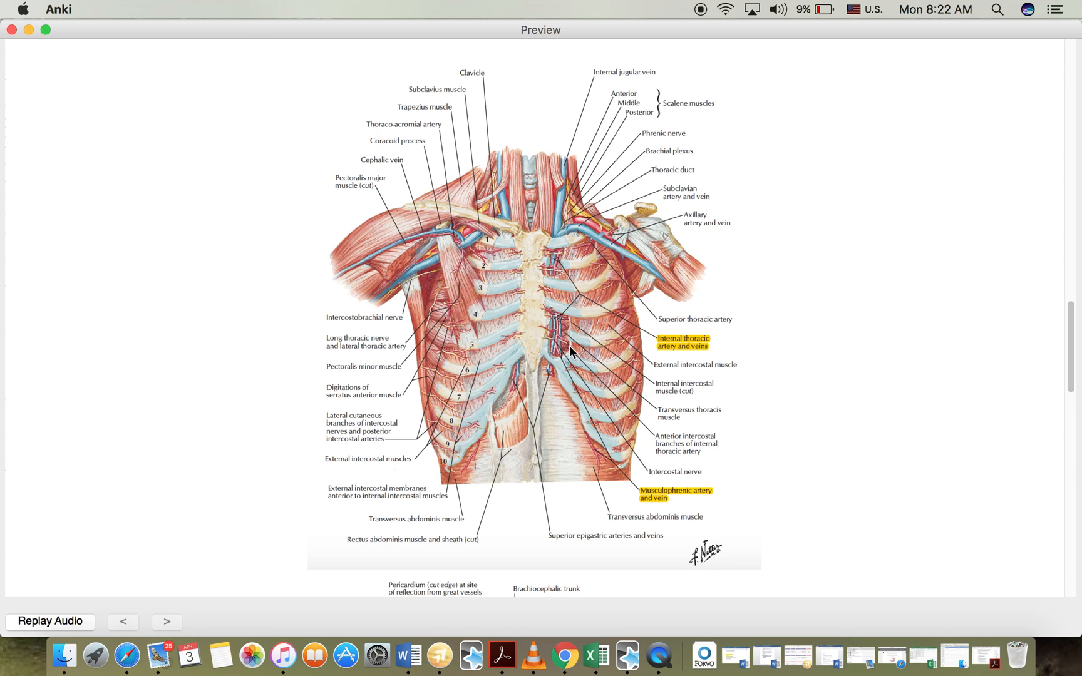
pyautogui.moveTo(577, 351)
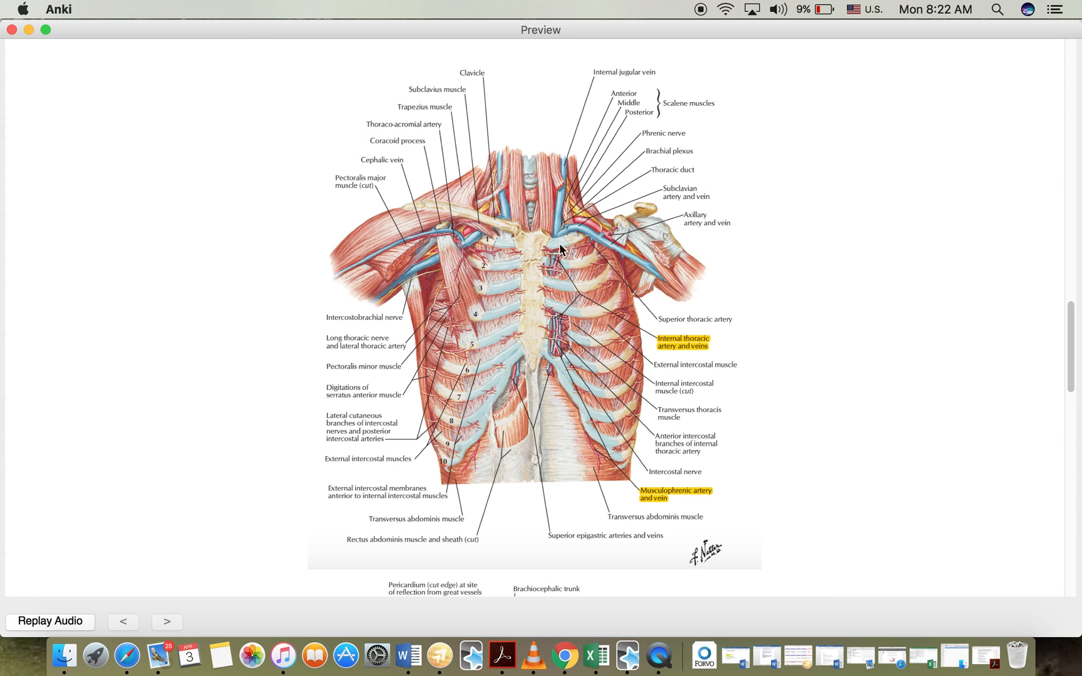
pyautogui.moveTo(544, 267)
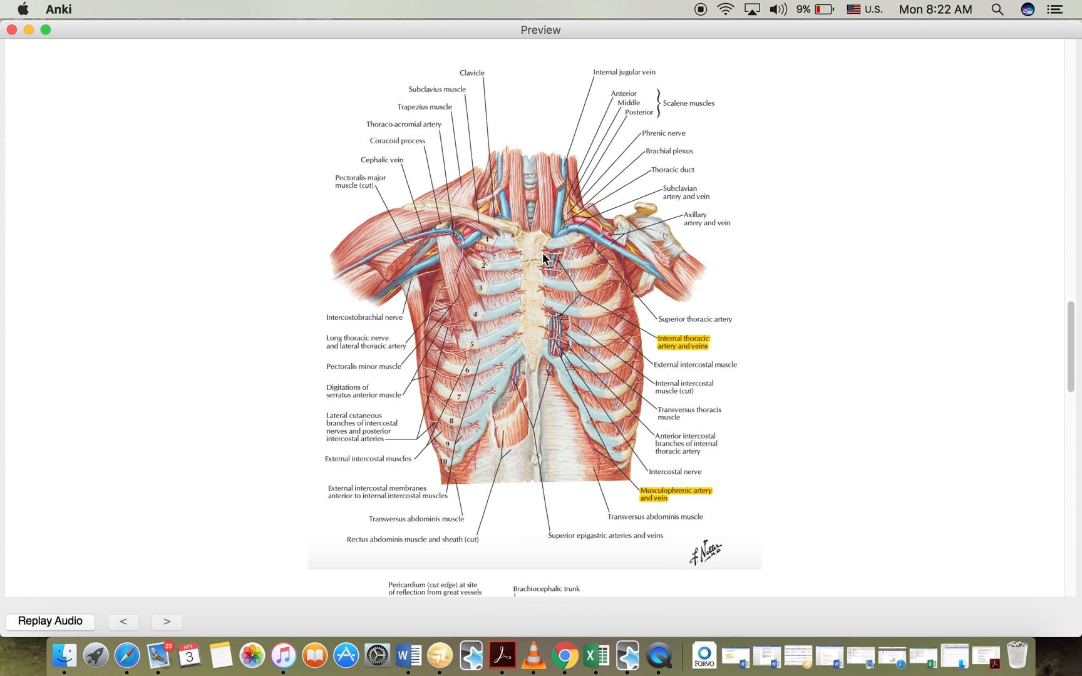
pyautogui.moveTo(565, 244)
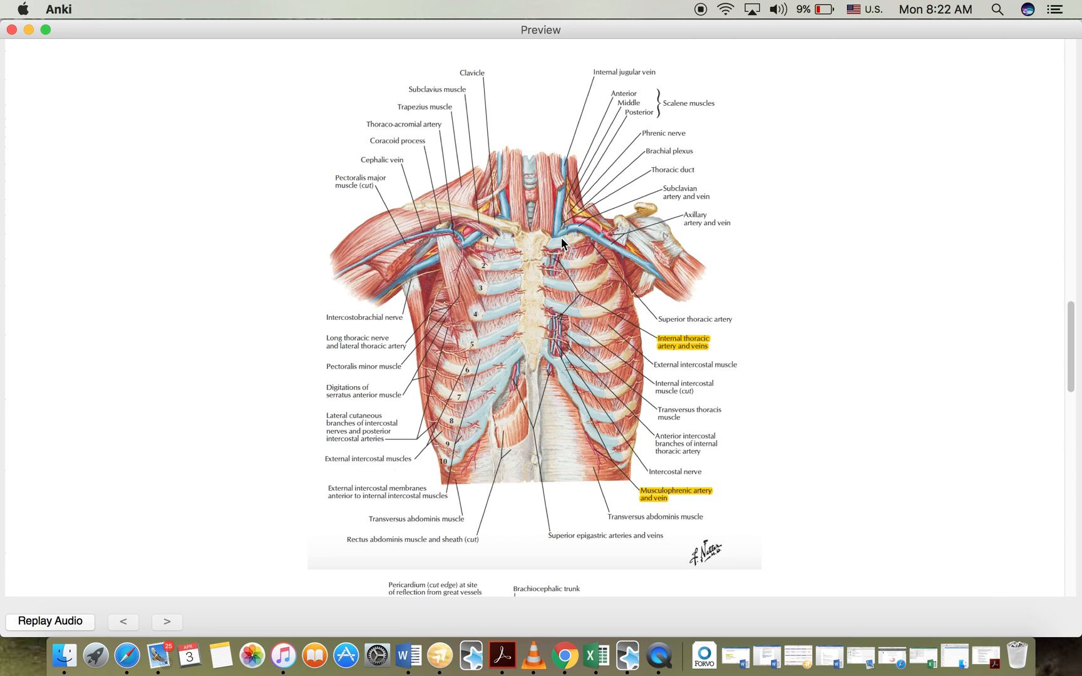
pyautogui.moveTo(602, 232)
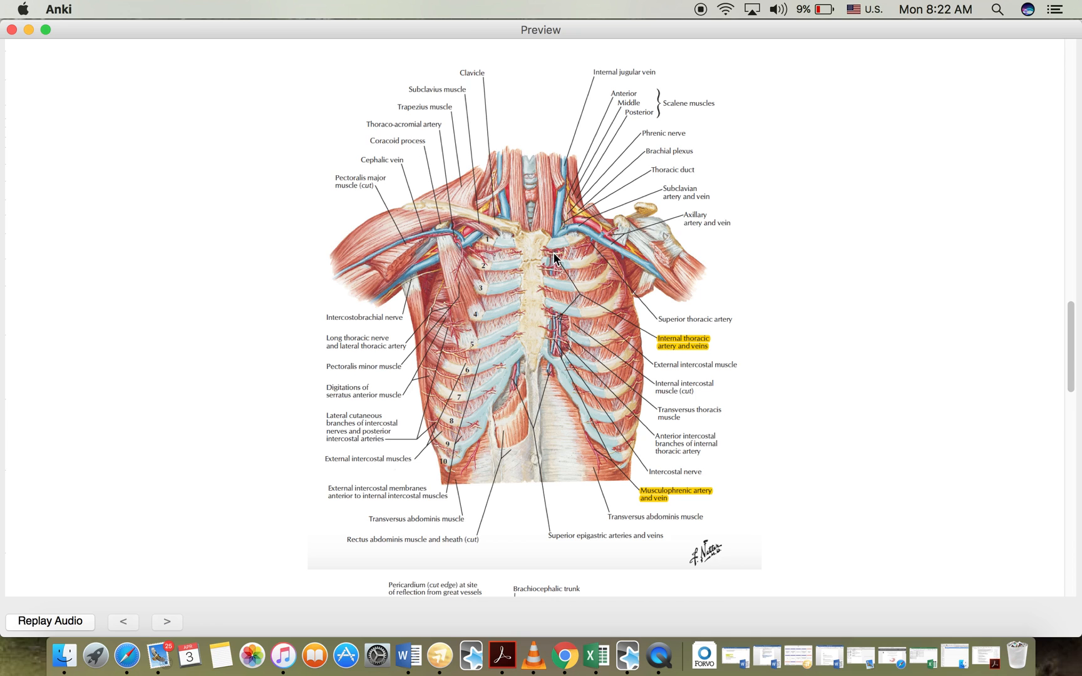
pyautogui.moveTo(555, 314)
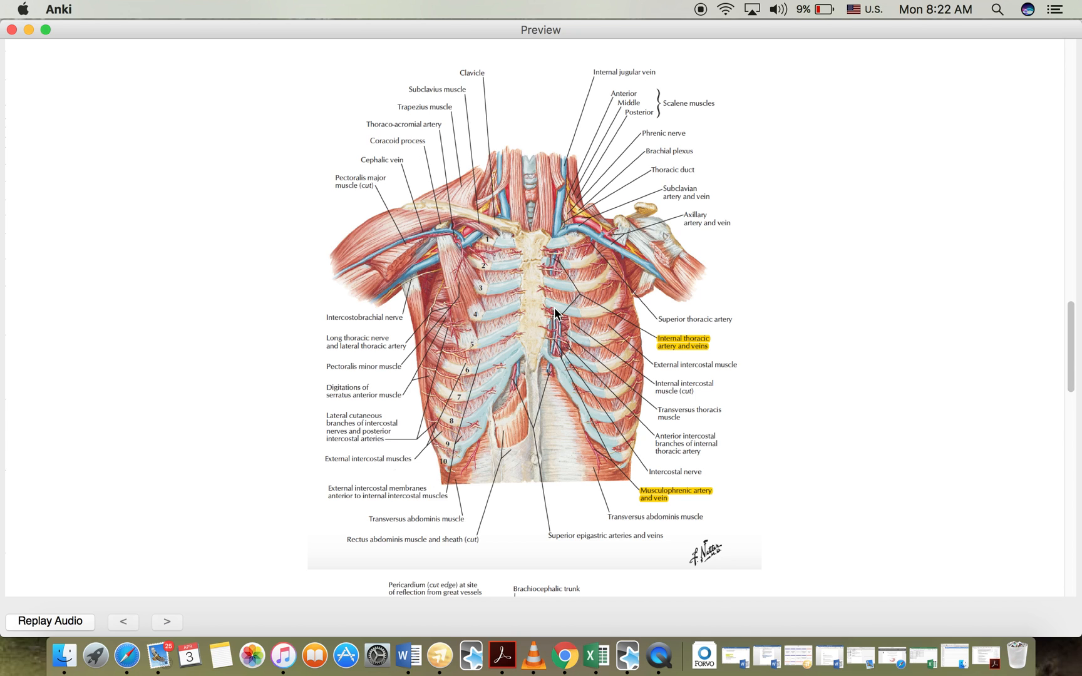
pyautogui.moveTo(557, 348)
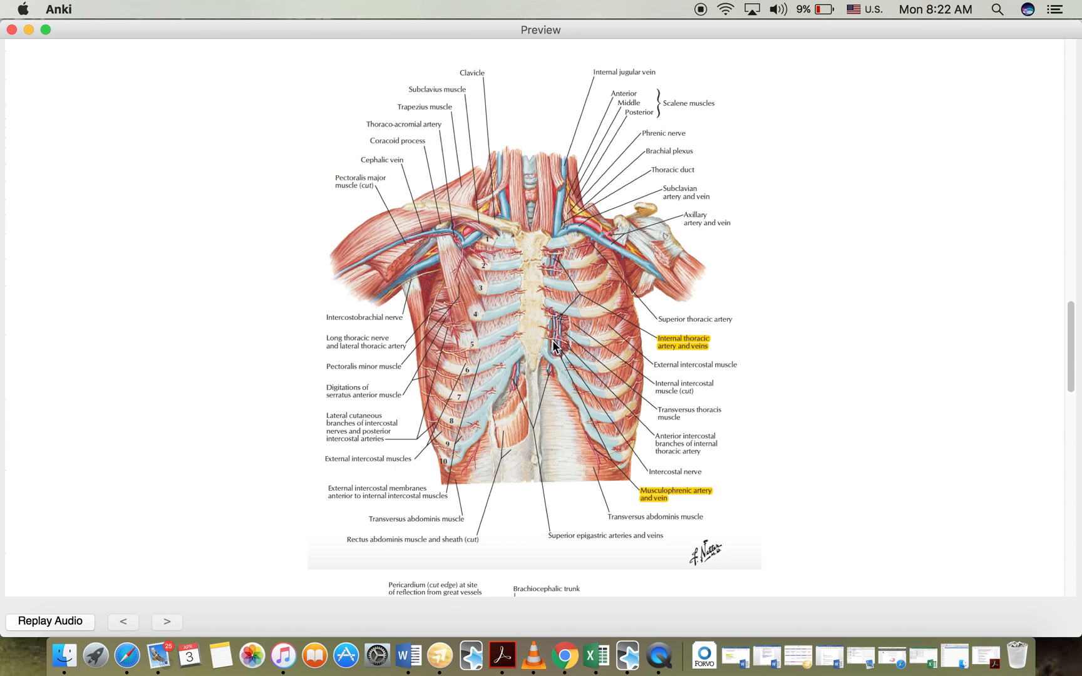
pyautogui.moveTo(571, 349)
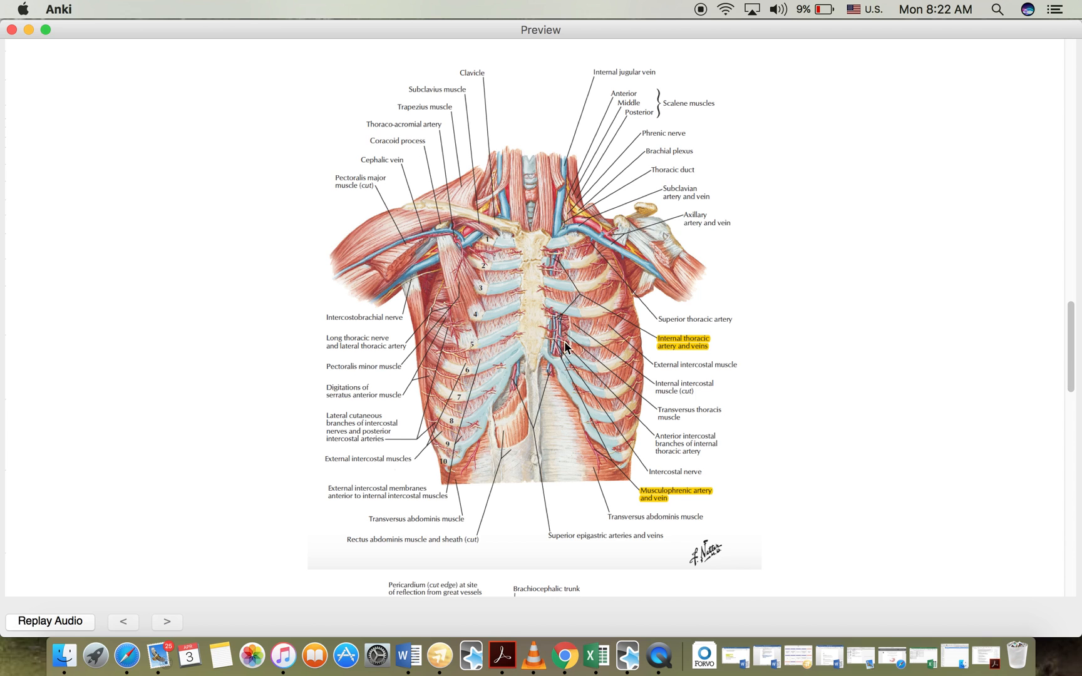
pyautogui.moveTo(592, 445)
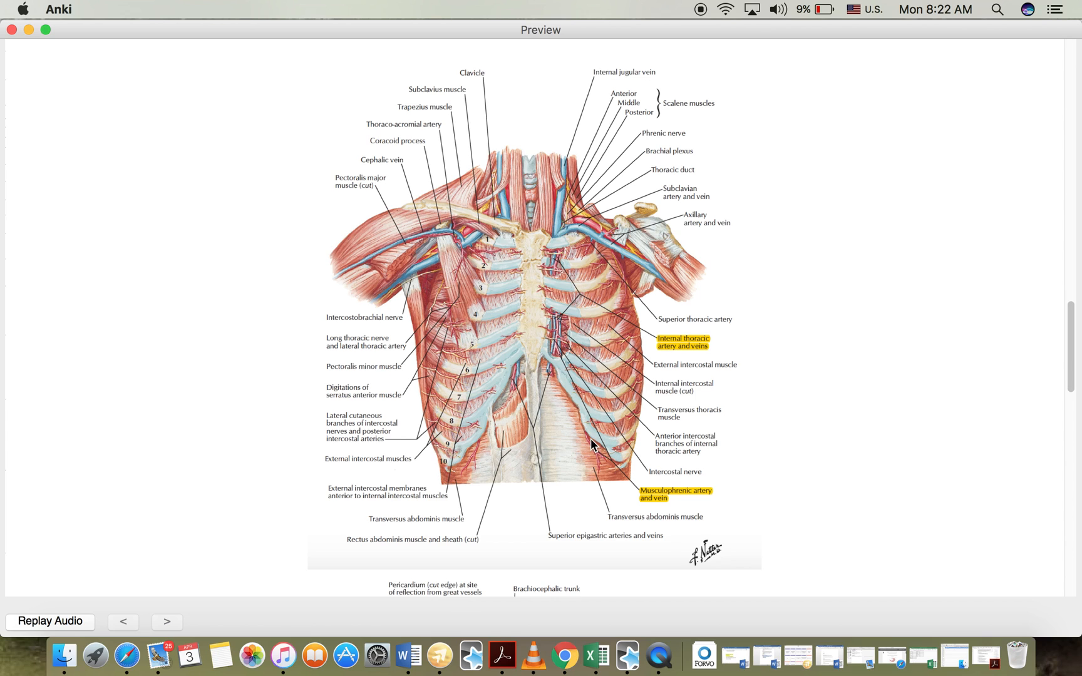
pyautogui.moveTo(599, 479)
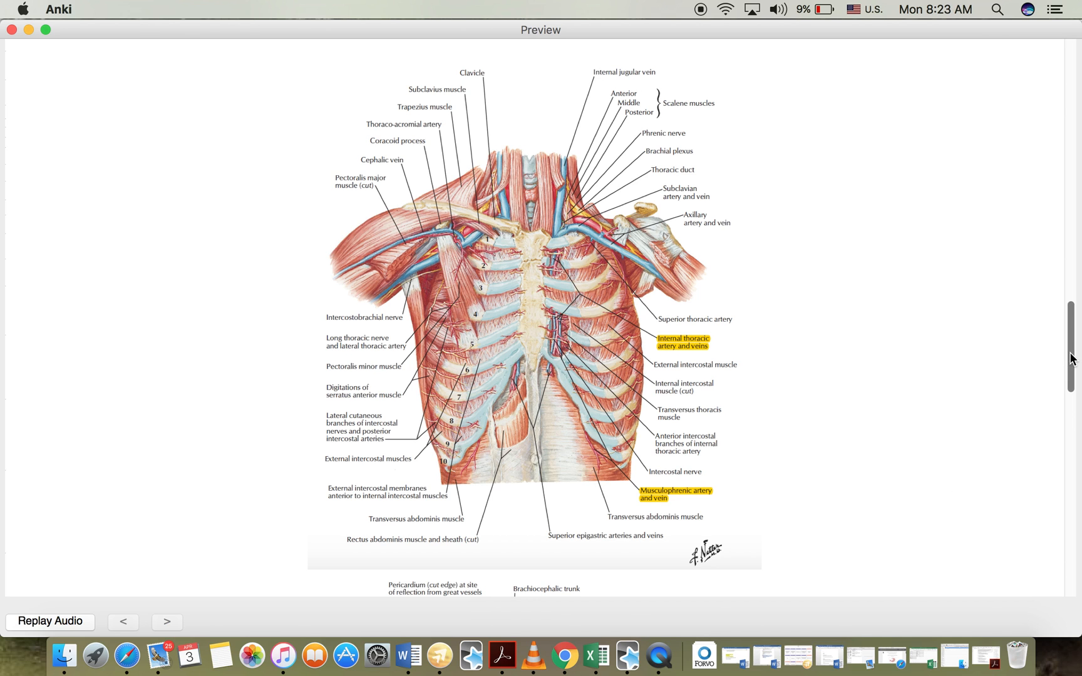
# - Return to the top of the card with the question and artery bullet list
pyautogui.click(166, 622)
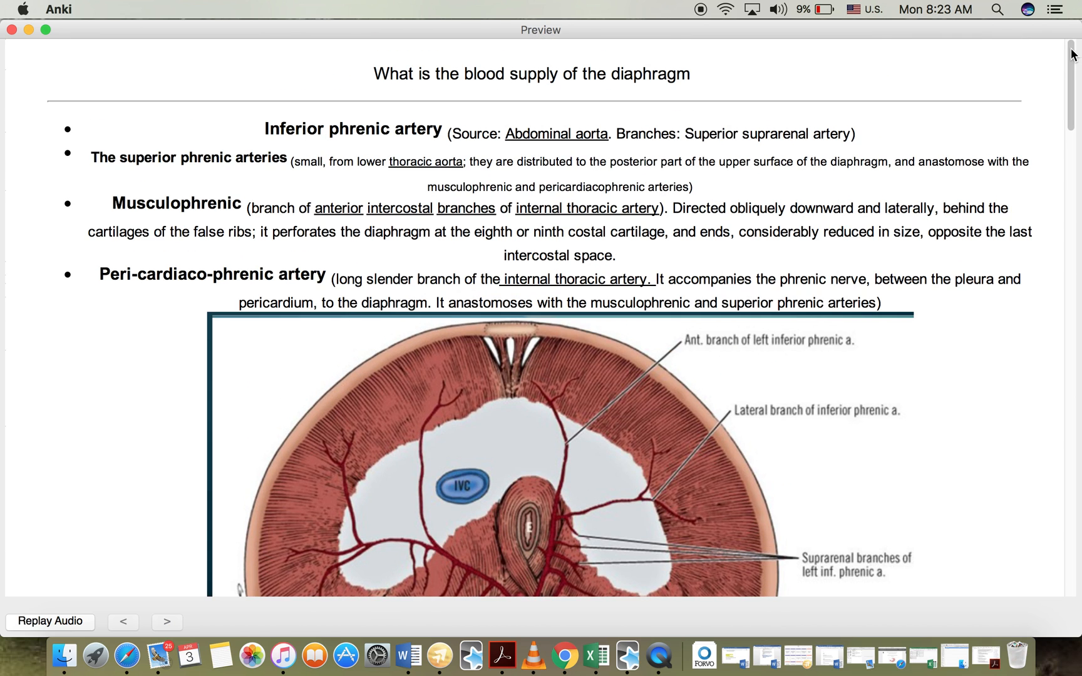
pyautogui.moveTo(390, 334)
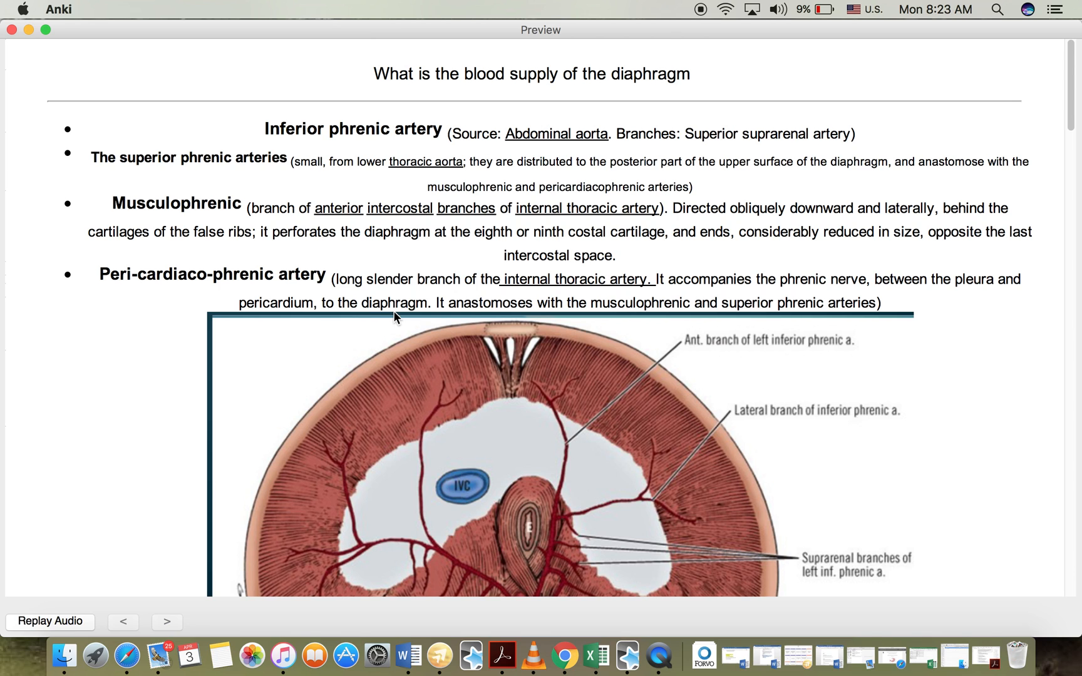
pyautogui.moveTo(668, 556)
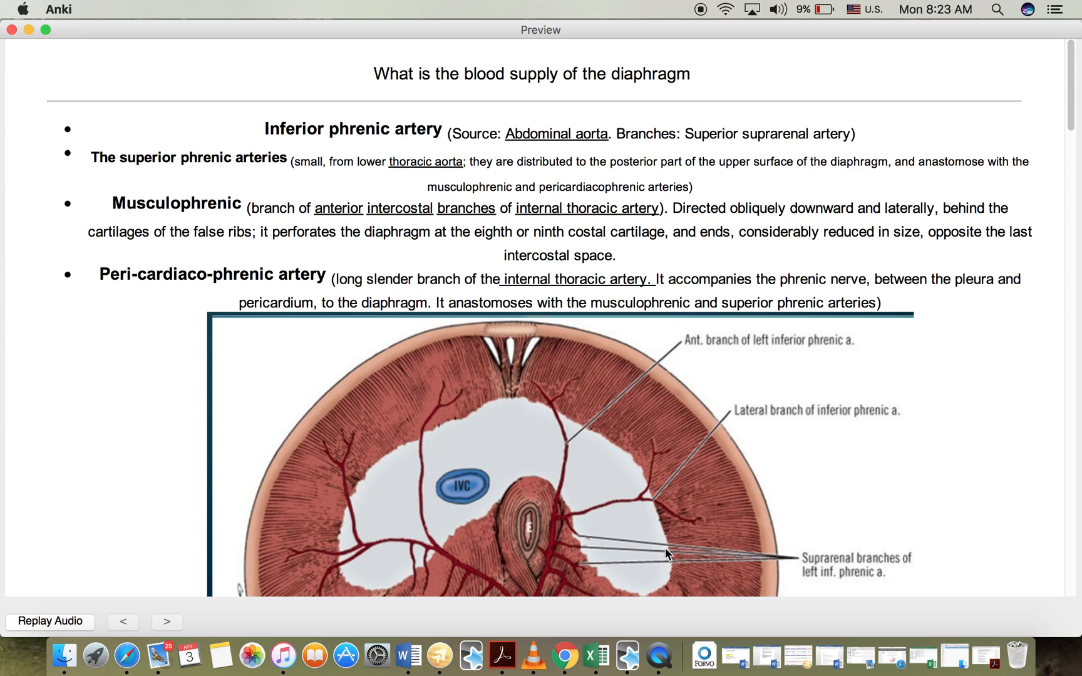